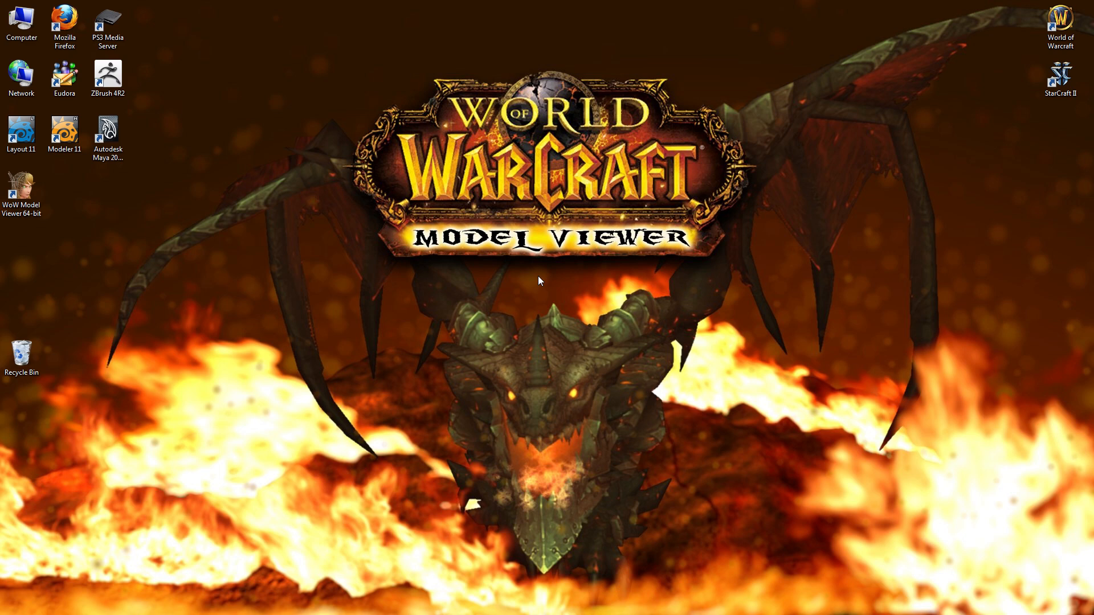
{"action": "mouse_move", "coordinate": [513, 276]}
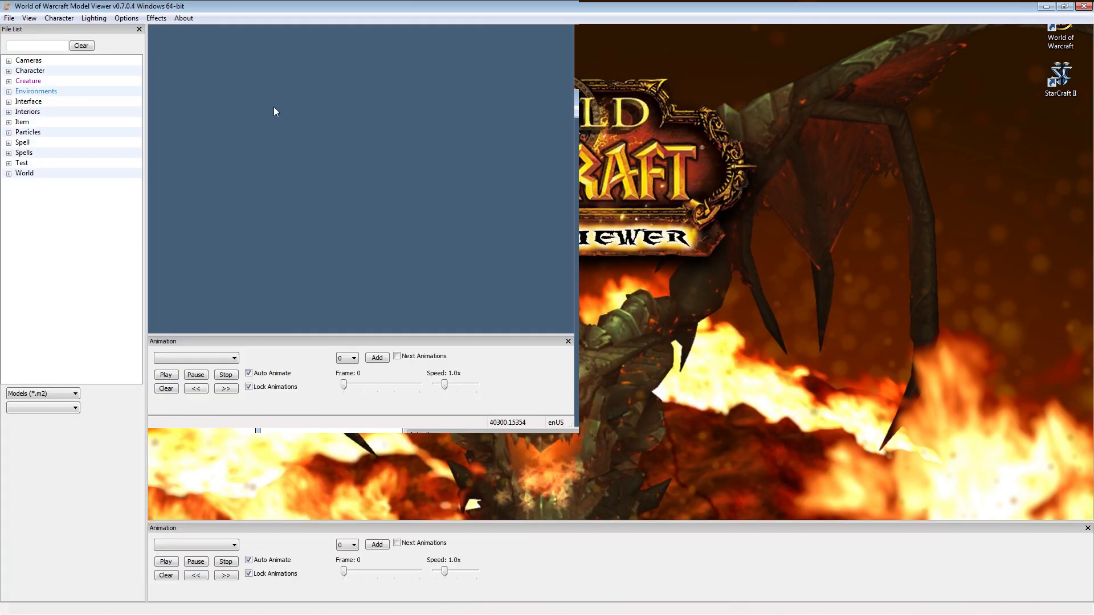
Load deathwing.m2 from the Creature > Deathwing group into the viewer
{"action": "left_click", "coordinate": [8, 80]}
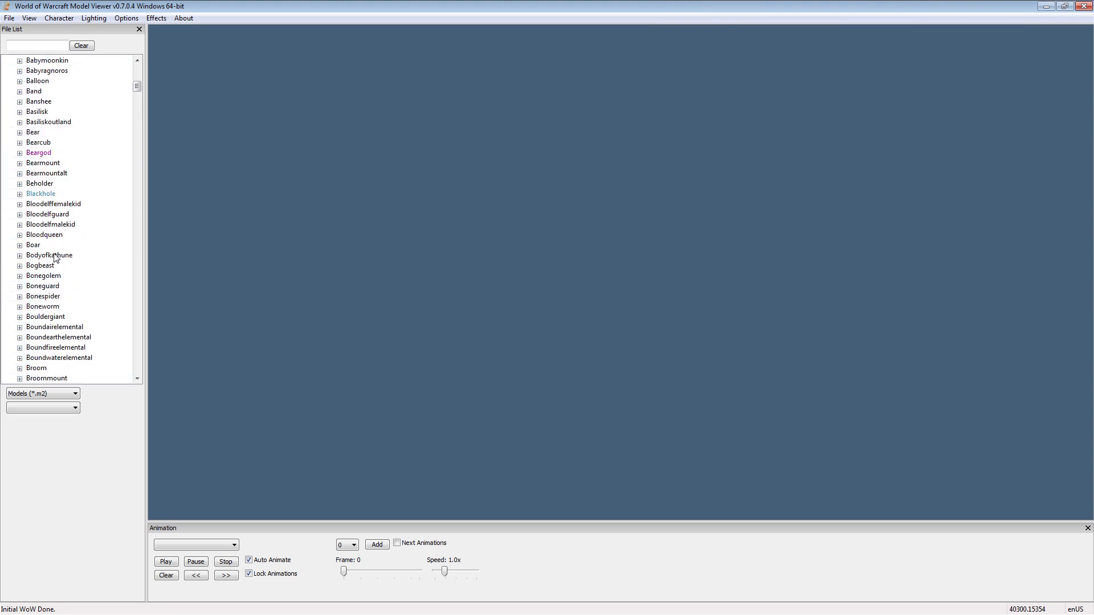
{"action": "scroll", "scroll_direction": "down", "scroll_amount": 3}
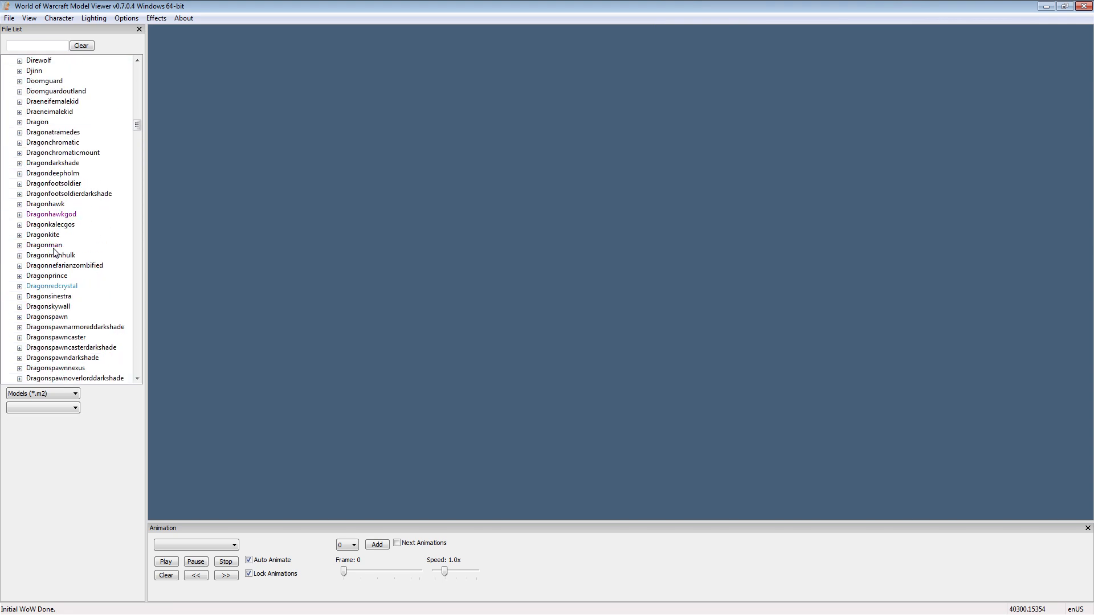
{"action": "scroll", "scroll_direction": "down", "scroll_amount": 3}
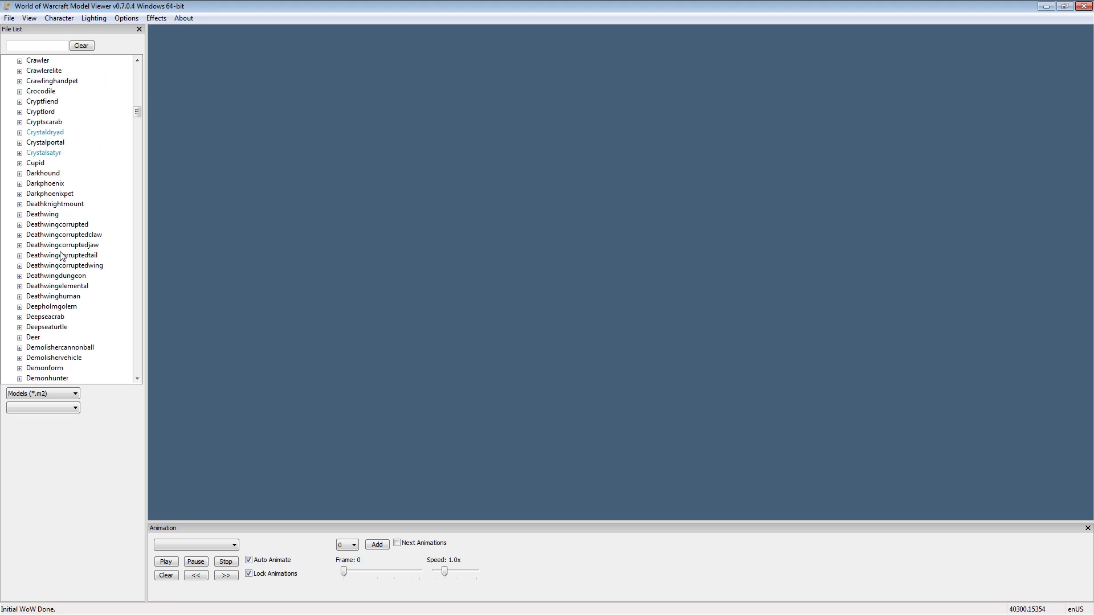
{"action": "left_click", "coordinate": [20, 214]}
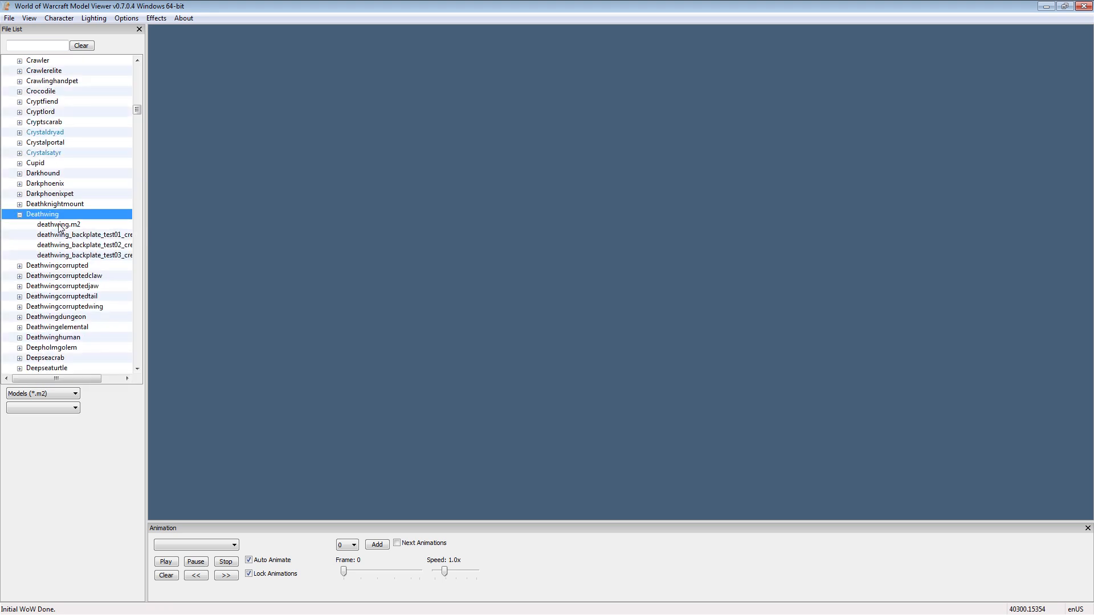
{"action": "left_click", "coordinate": [58, 224]}
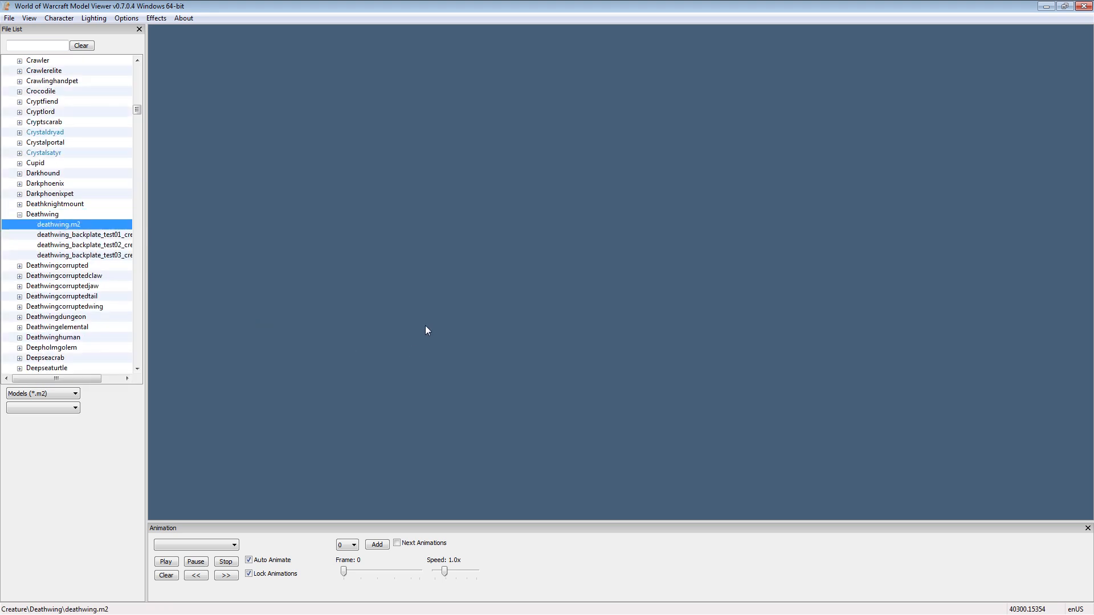
{"action": "left_click", "coordinate": [58, 225]}
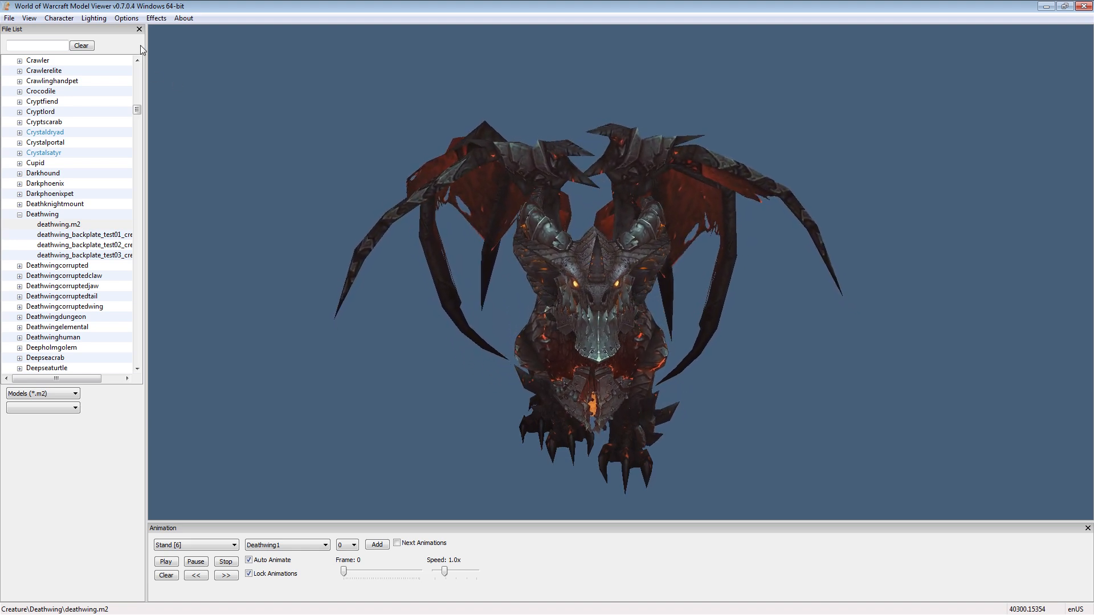
Hide the file list and orbit the dragon to view it from the side
{"action": "left_click", "coordinate": [138, 29]}
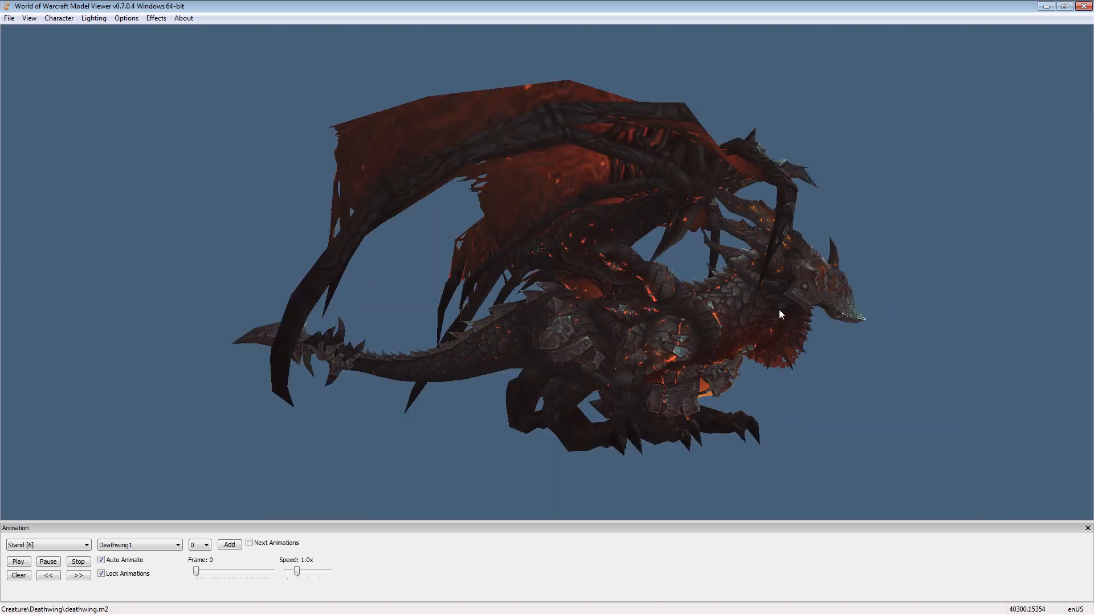
{"action": "left_click_drag", "start_coordinate": [779, 314], "coordinate": [672, 322]}
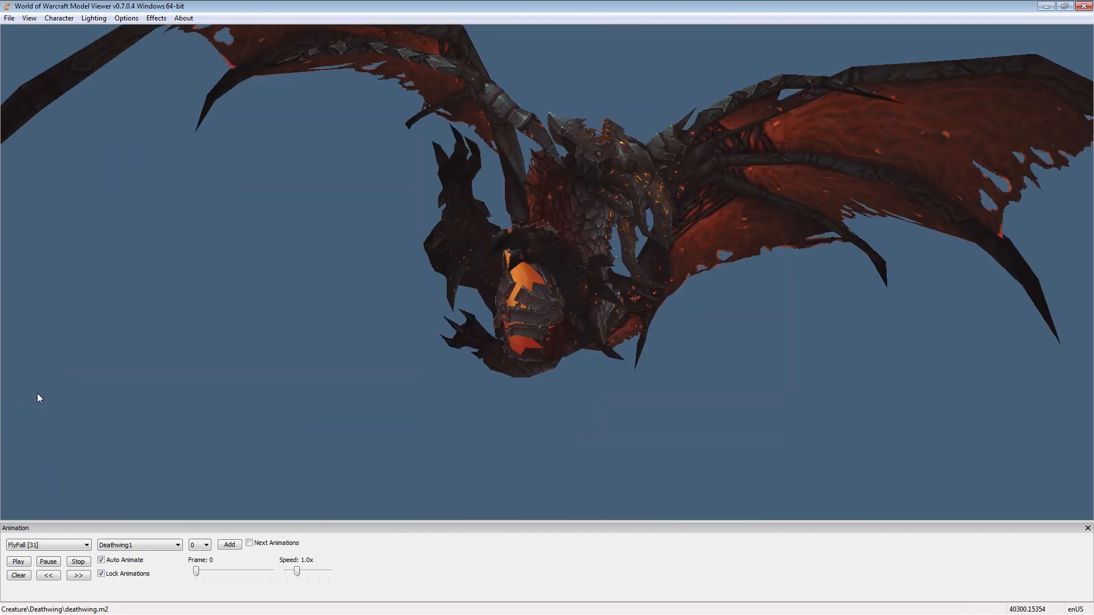
Try a few flying animations, settle on BattleRoar and slow it to 0.5x speed
{"action": "left_click", "coordinate": [45, 544]}
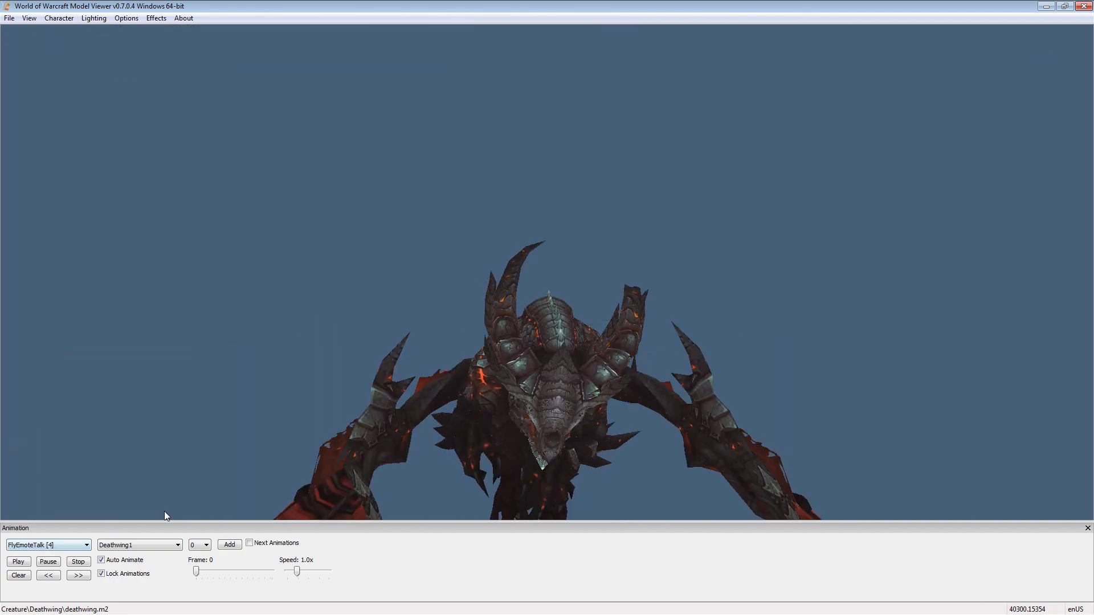
{"action": "left_click", "coordinate": [46, 545]}
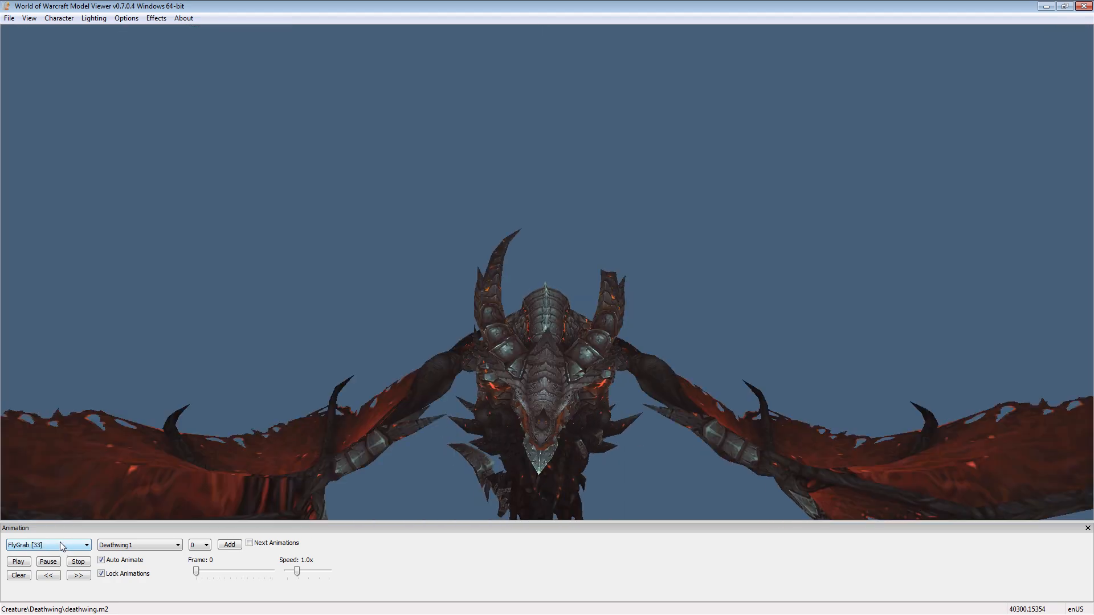
{"action": "left_click", "coordinate": [47, 544]}
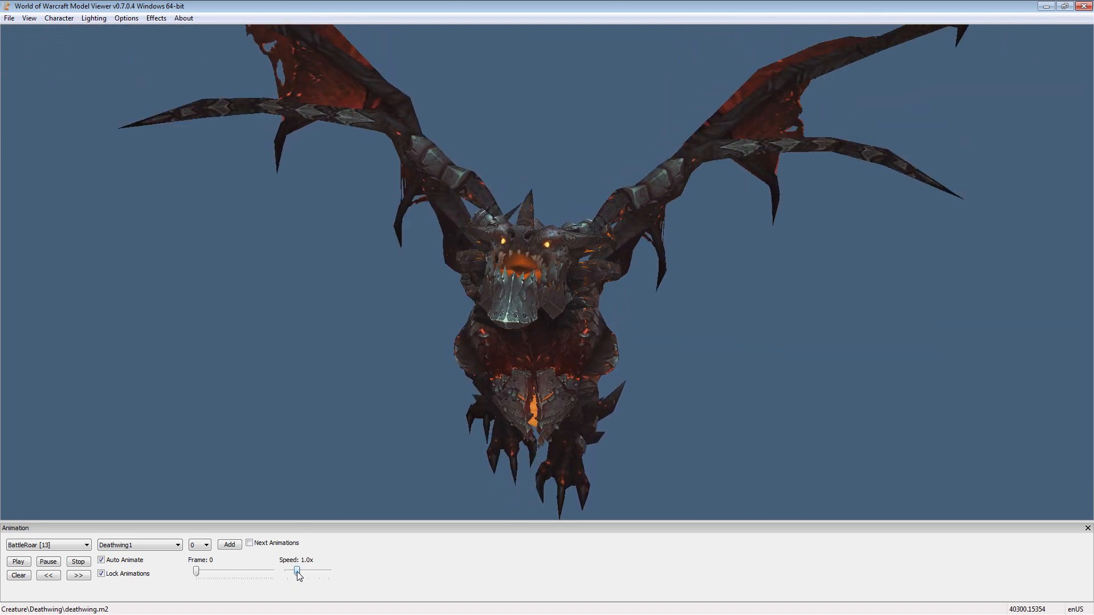
{"action": "left_click_drag", "start_coordinate": [297, 572], "coordinate": [292, 572]}
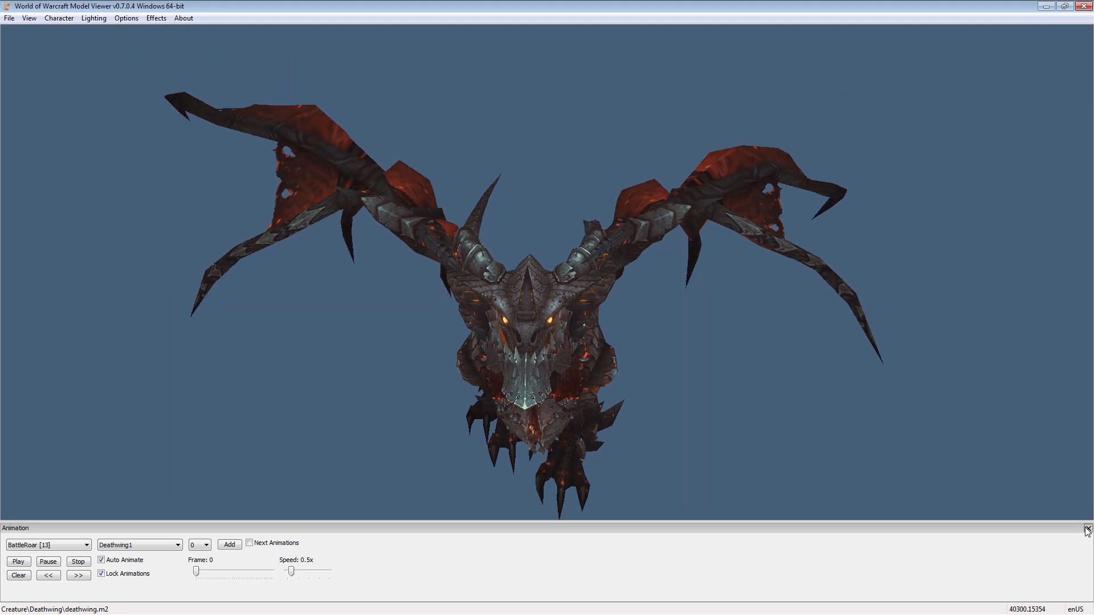
Close the Animation panel so Deathwing fills the window
{"action": "left_click", "coordinate": [1086, 530]}
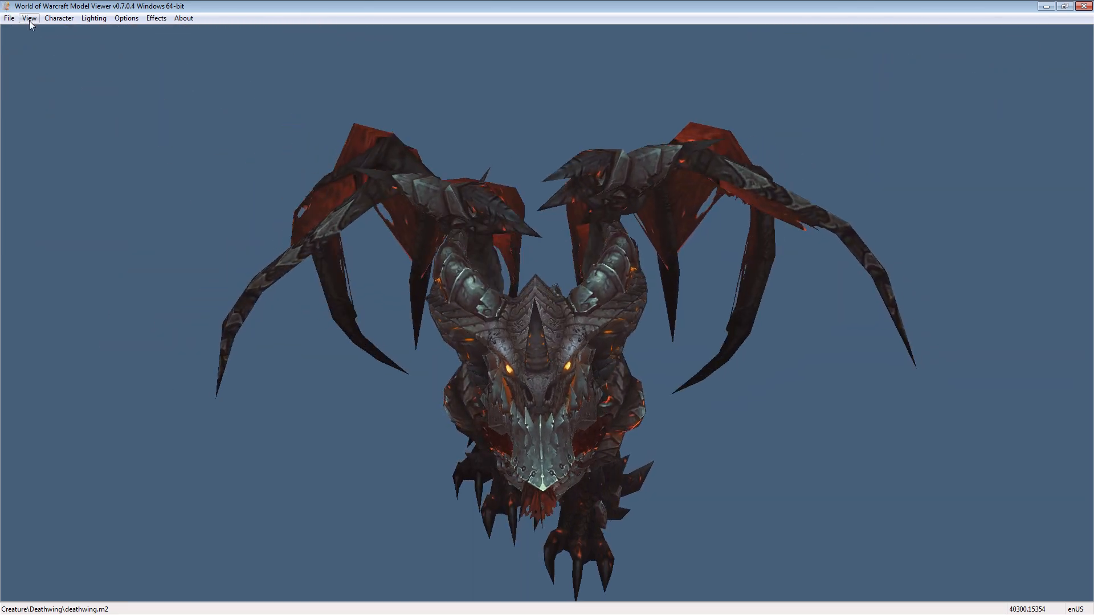
Show the light control and leave Light 1 enabled as a non-relative directional light
{"action": "left_click", "coordinate": [30, 17]}
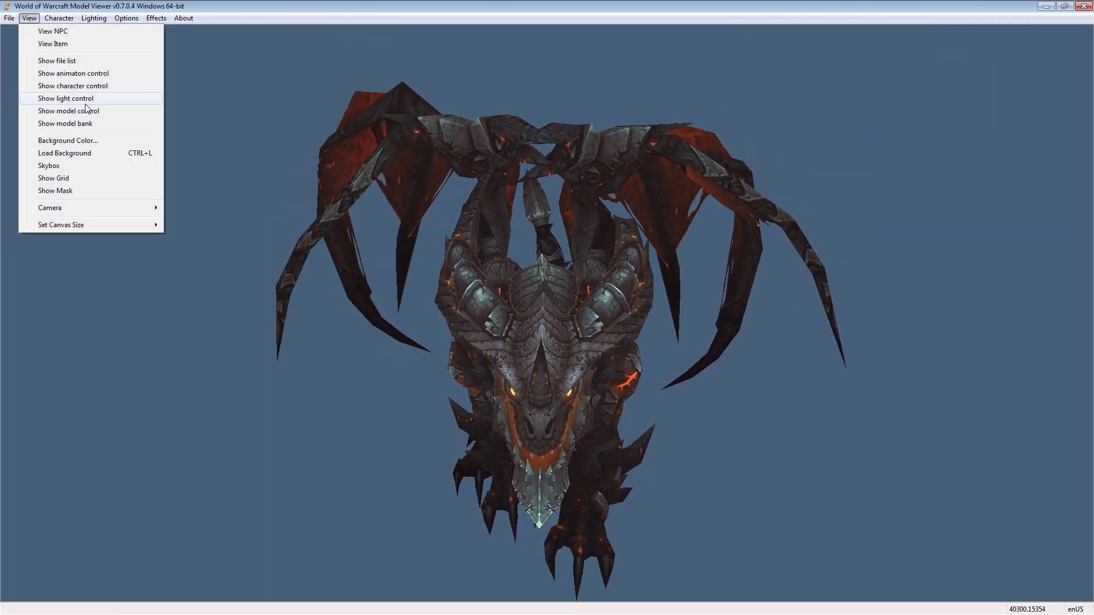
{"action": "left_click", "coordinate": [65, 98]}
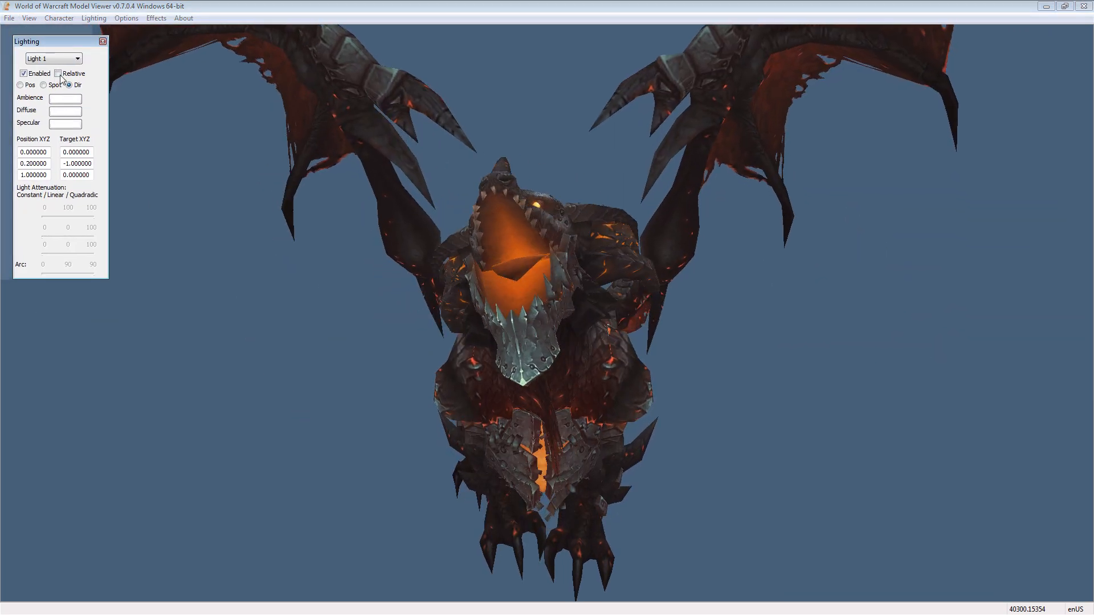
{"action": "left_click", "coordinate": [23, 73]}
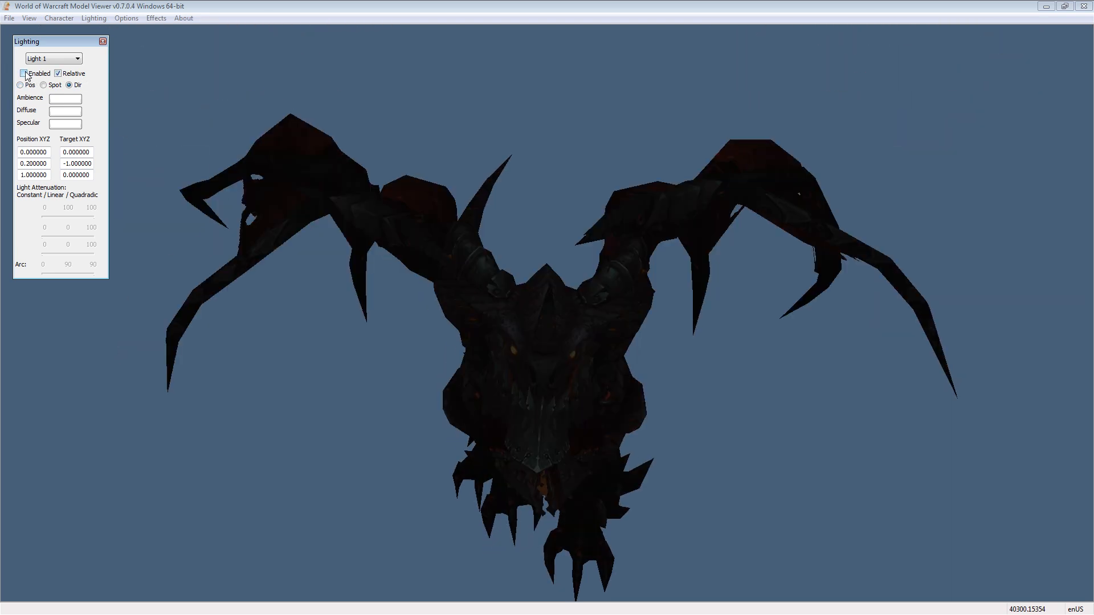
{"action": "left_click", "coordinate": [23, 73]}
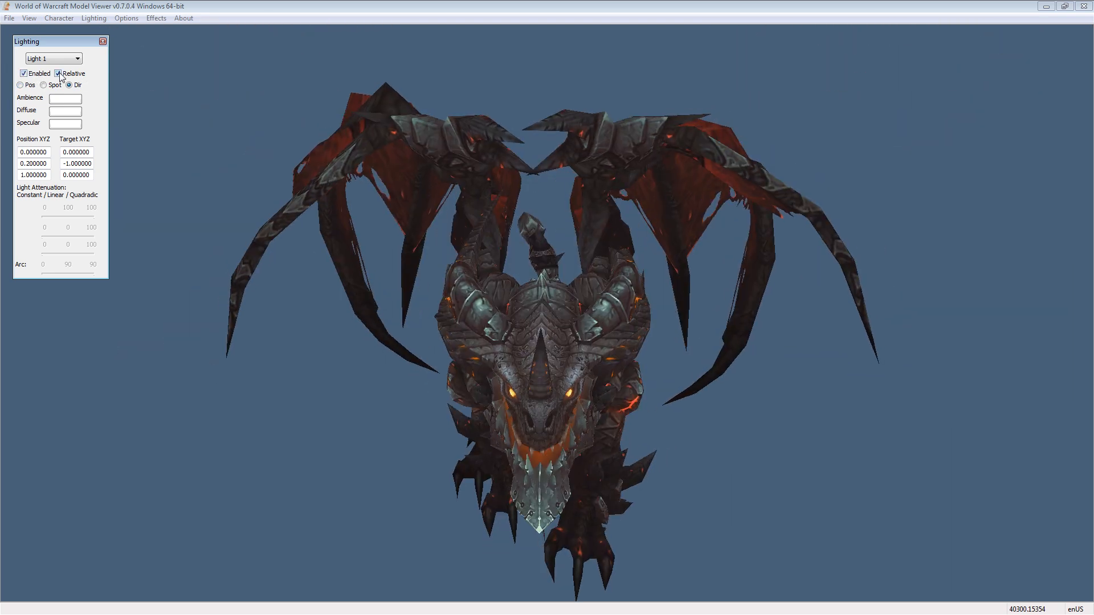
{"action": "left_click", "coordinate": [43, 84]}
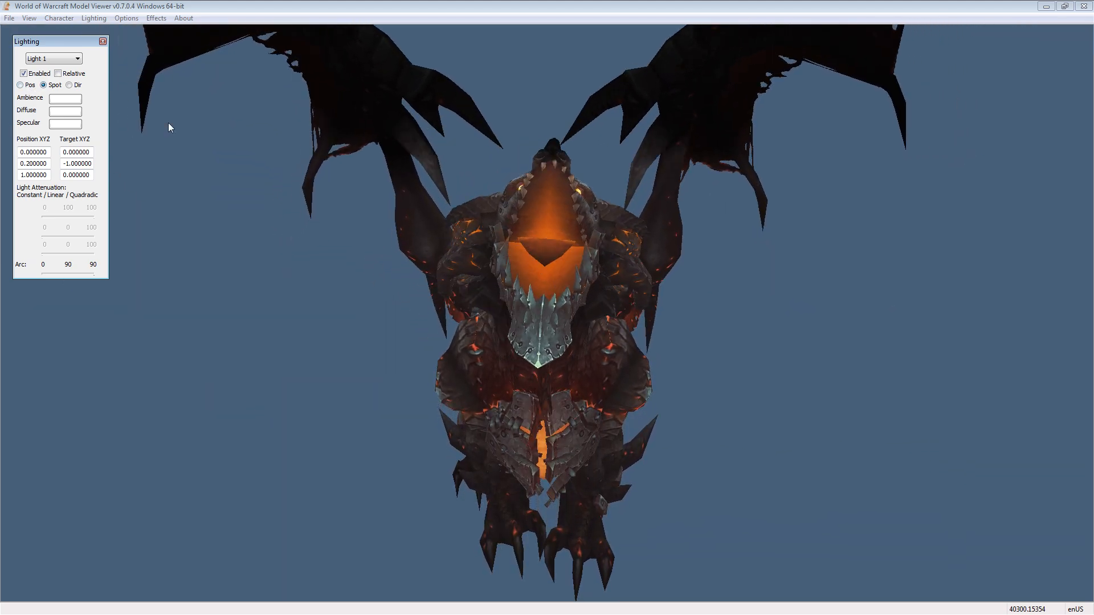
{"action": "left_click", "coordinate": [20, 84]}
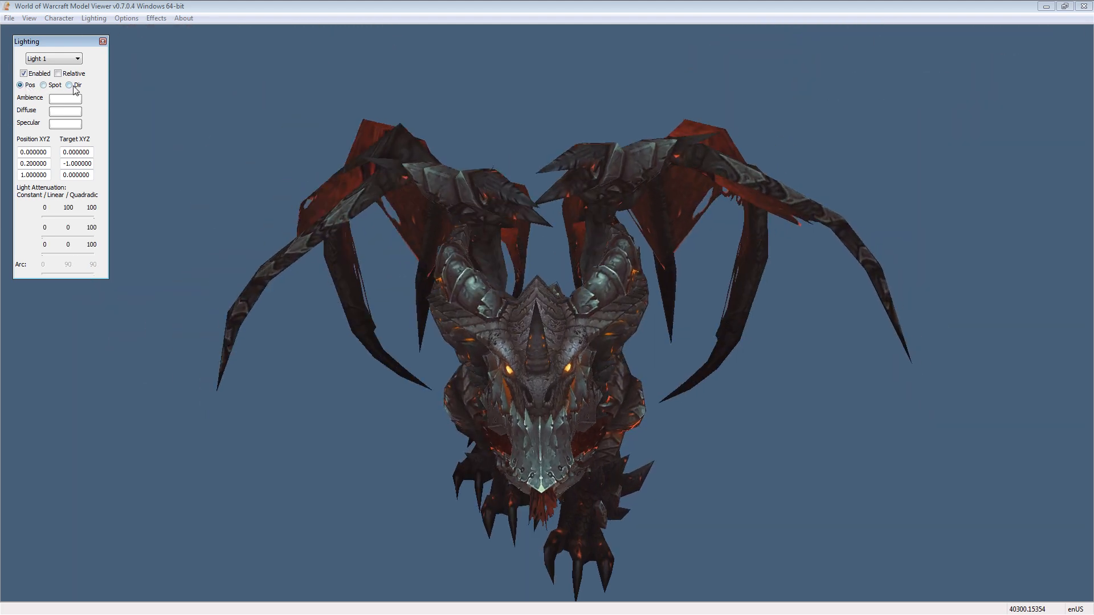
{"action": "left_click", "coordinate": [69, 85]}
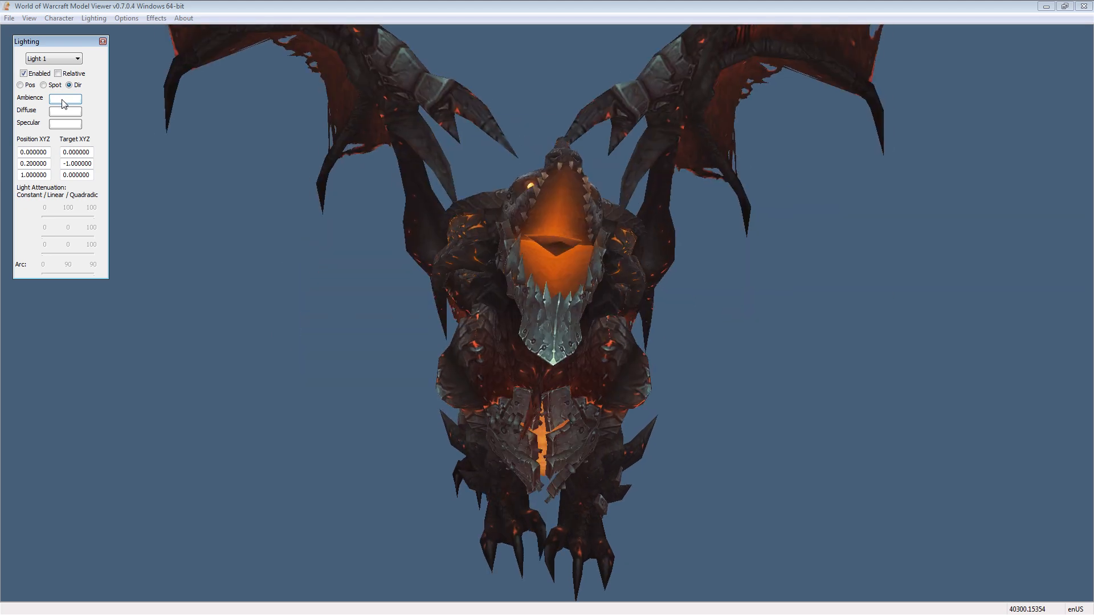
Set Light 1's ambient colour to dark orange and rotate the dragon to check it
{"action": "left_click", "coordinate": [64, 98]}
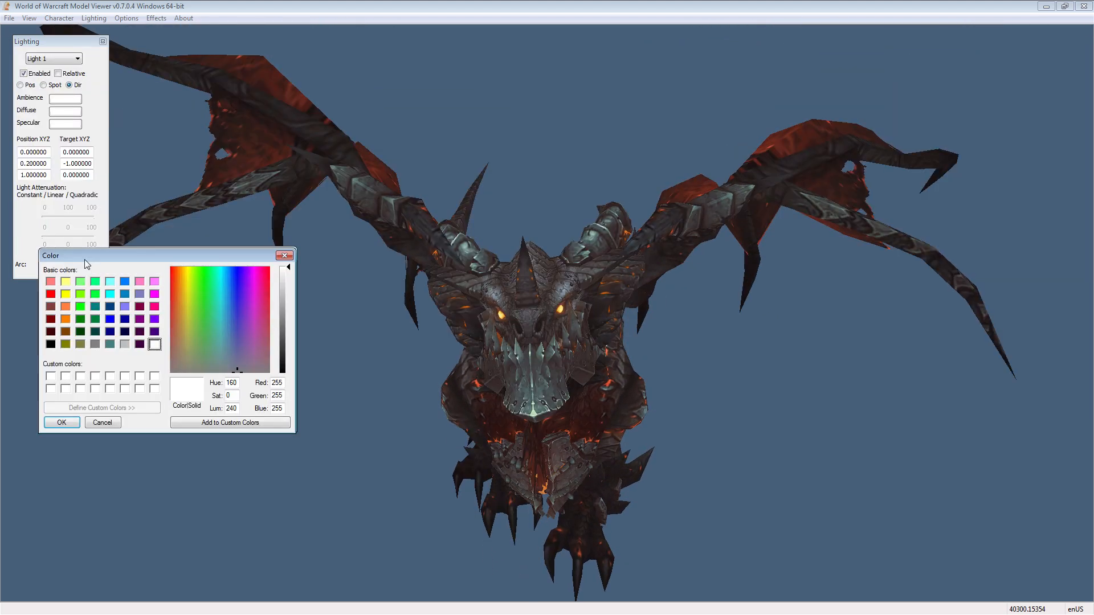
{"action": "left_click", "coordinate": [56, 332]}
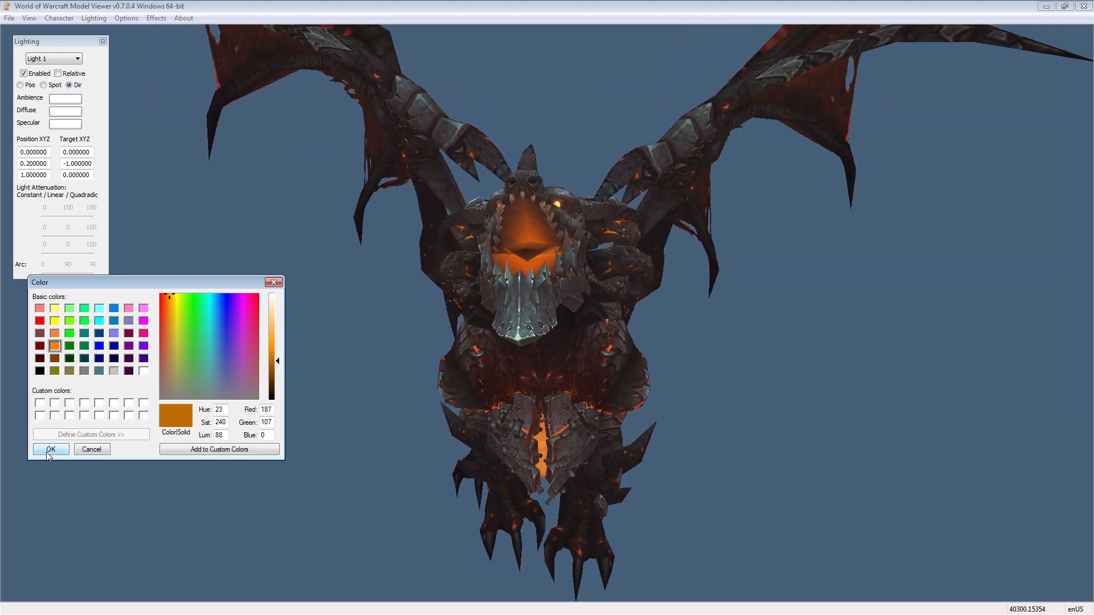
{"action": "left_click", "coordinate": [49, 449]}
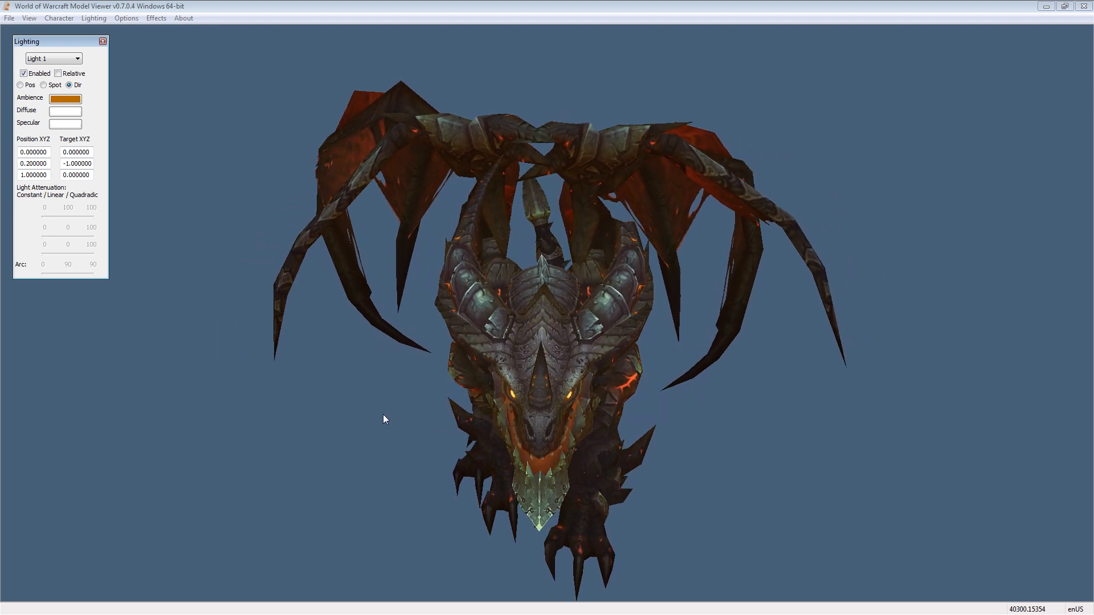
{"action": "left_click_drag", "start_coordinate": [382, 418], "coordinate": [635, 363]}
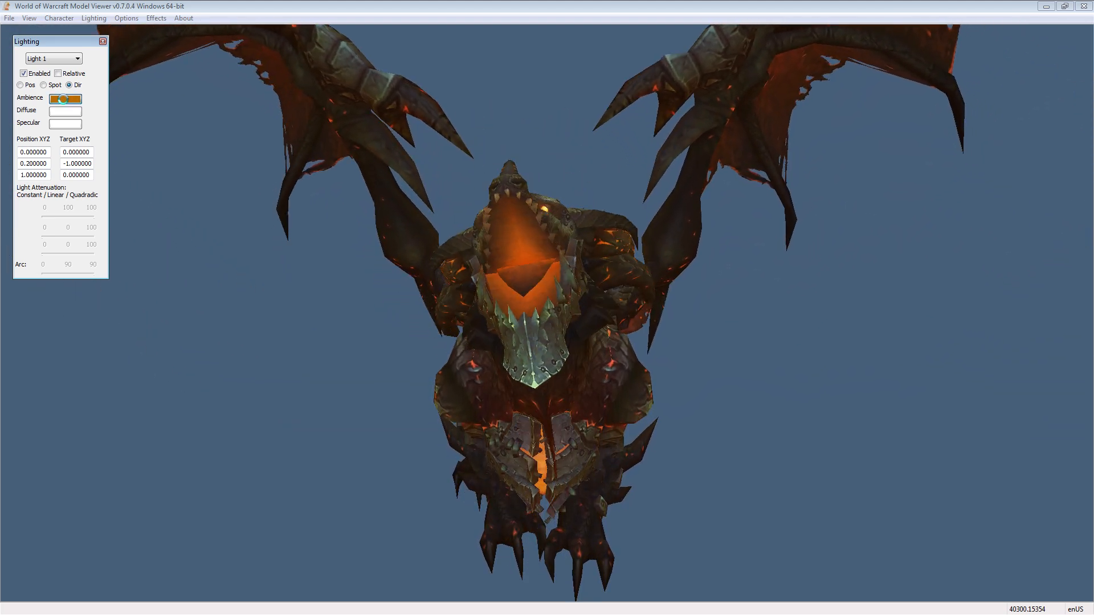
Try blue and bright orange ambience, return to dark orange, and toggle the light to compare
{"action": "left_click", "coordinate": [65, 97]}
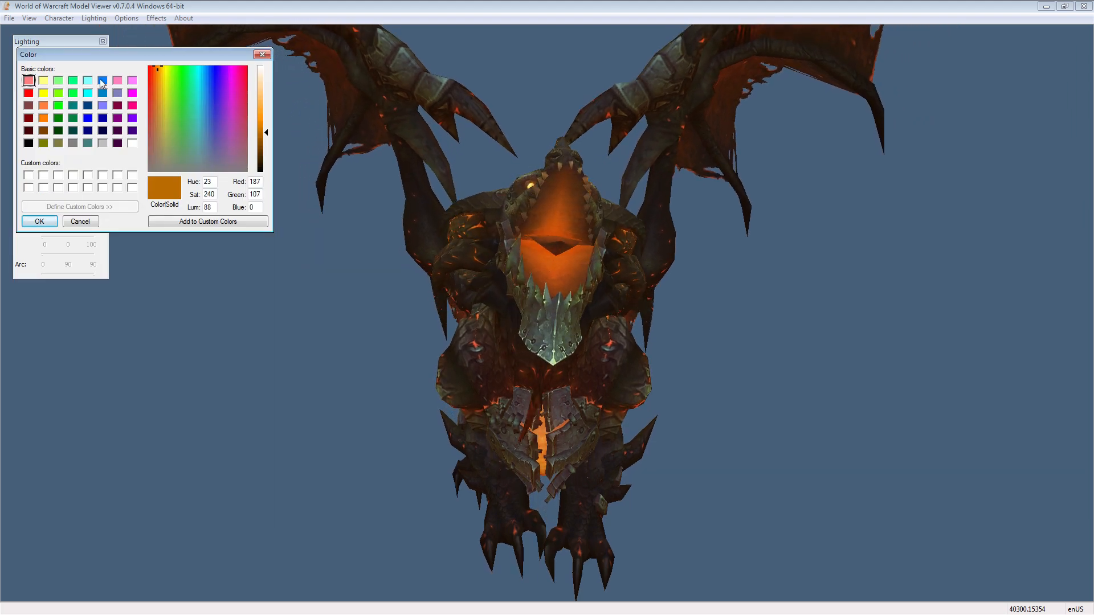
{"action": "left_click", "coordinate": [39, 221]}
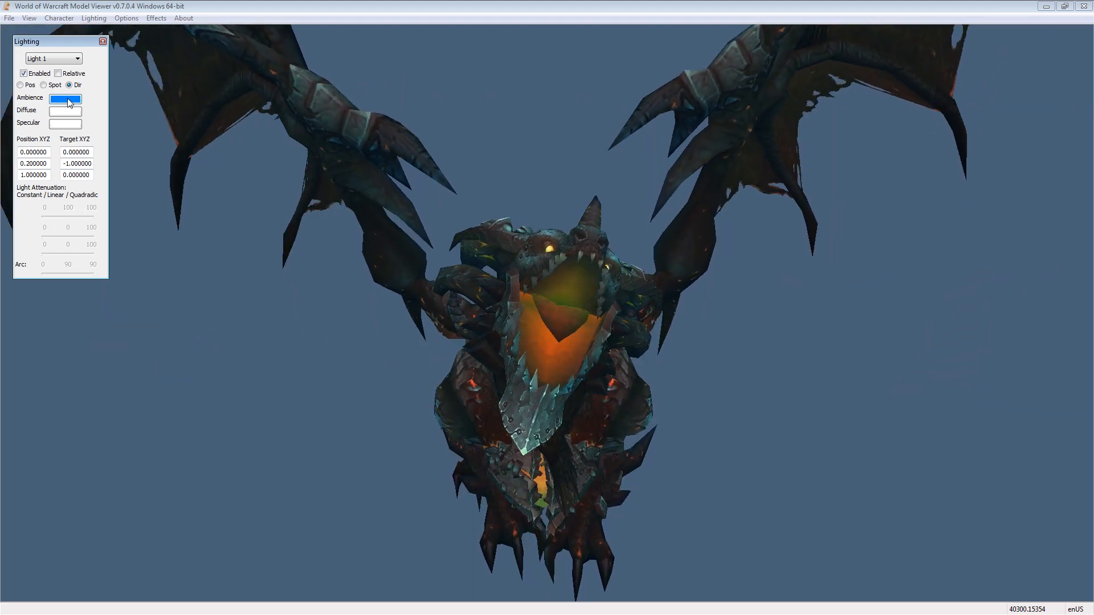
{"action": "left_click", "coordinate": [64, 98]}
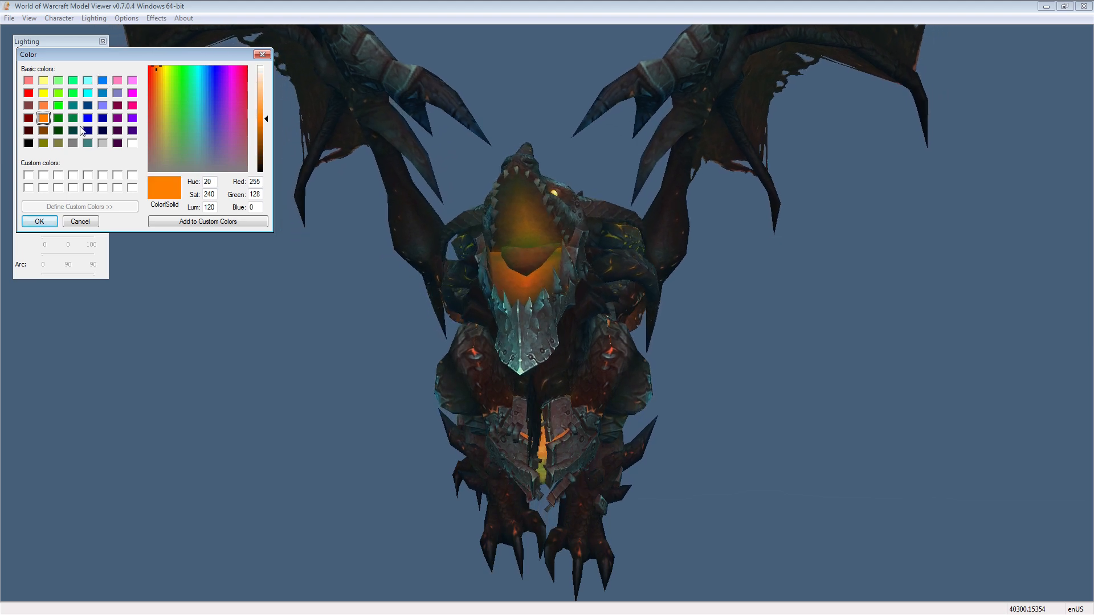
{"action": "left_click", "coordinate": [38, 221]}
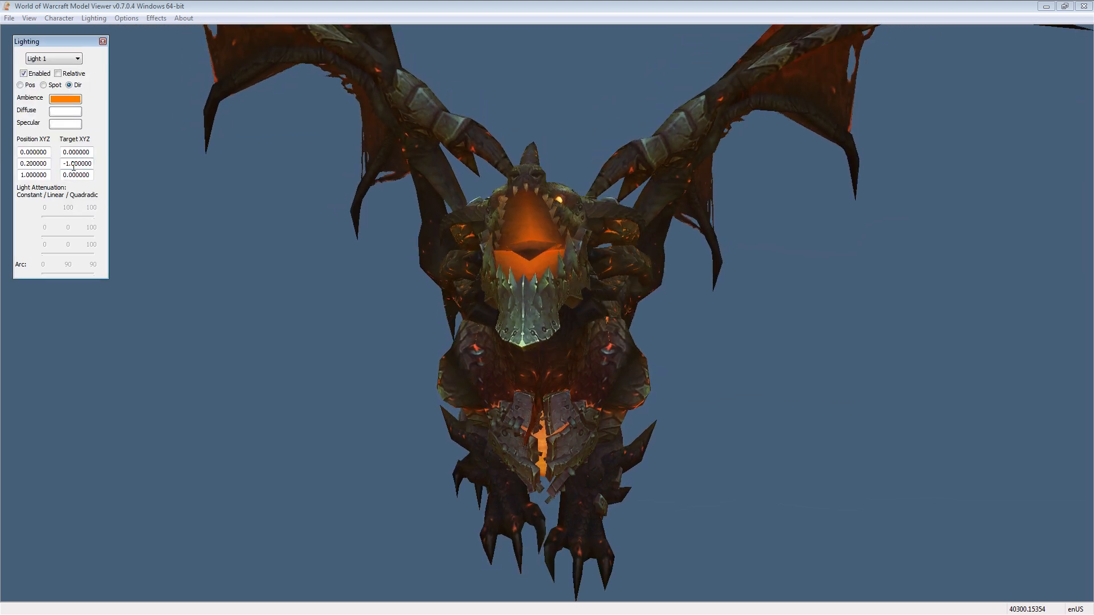
{"action": "left_click", "coordinate": [66, 98]}
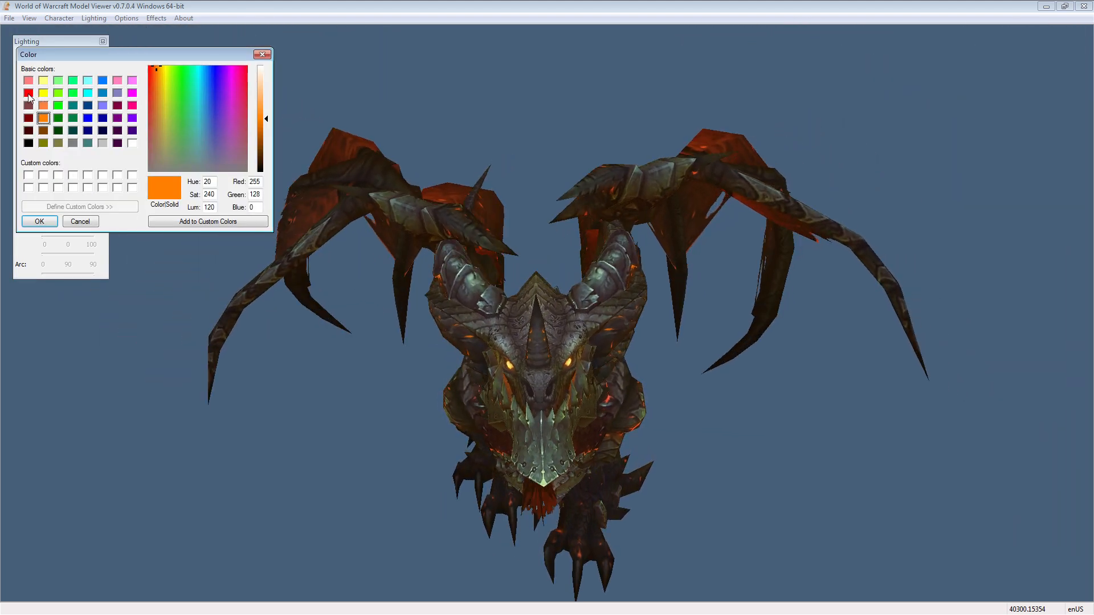
{"action": "left_click", "coordinate": [38, 221]}
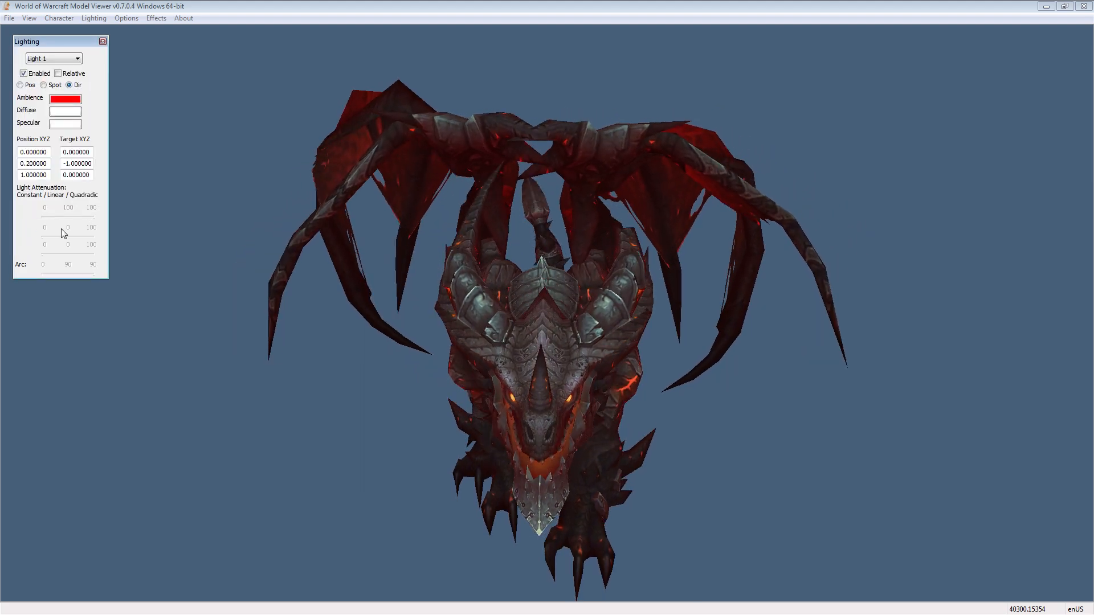
{"action": "left_click", "coordinate": [65, 98]}
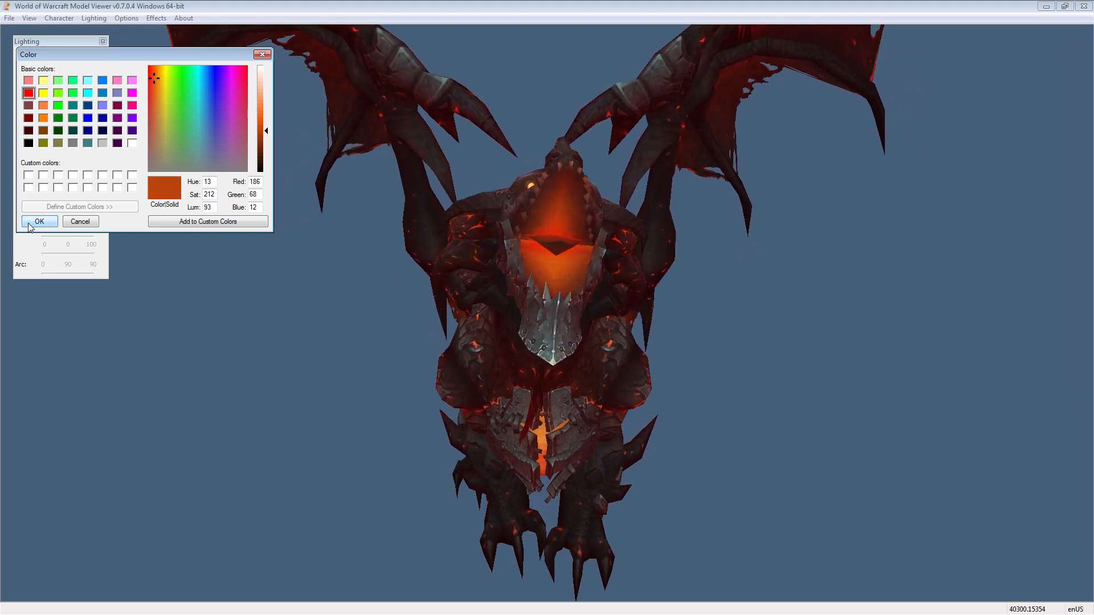
{"action": "left_click", "coordinate": [38, 221]}
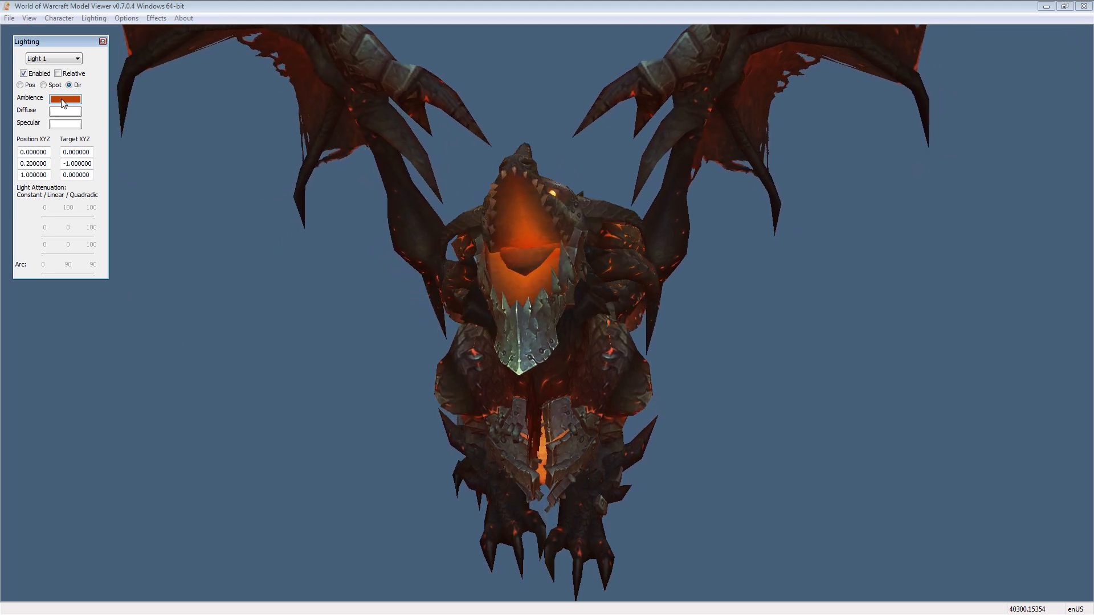
{"action": "left_click", "coordinate": [23, 73]}
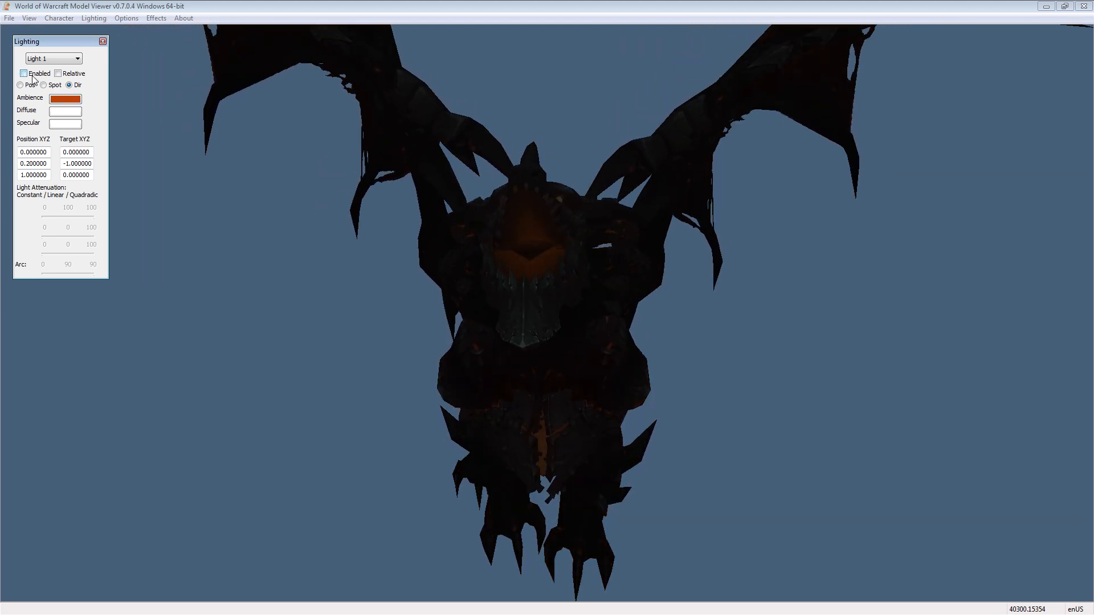
{"action": "left_click", "coordinate": [66, 98]}
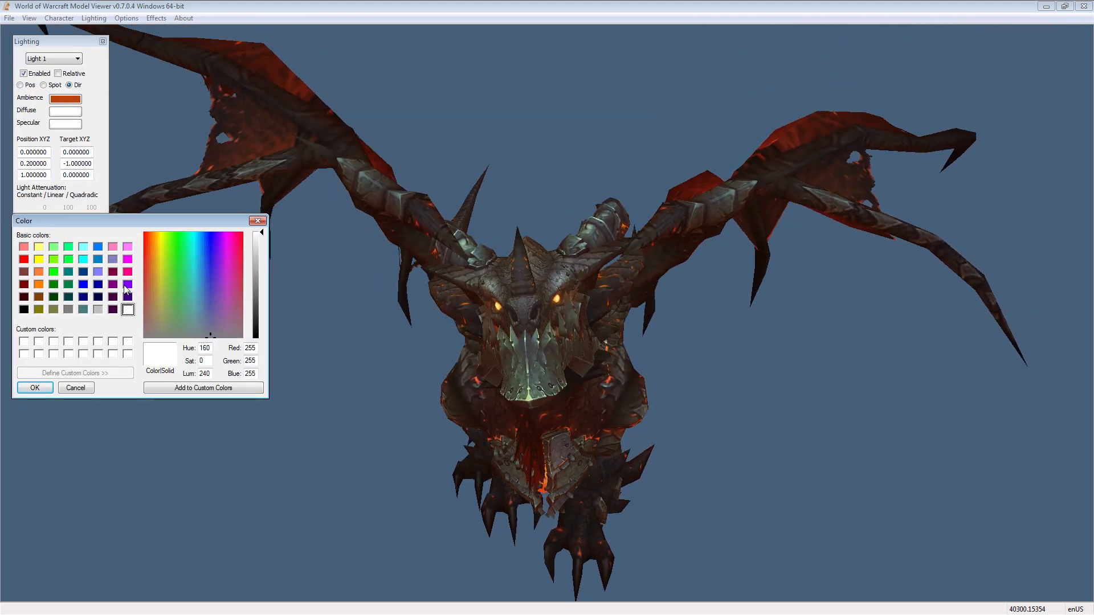
Try purple and bright green diffuse colours for Light 1, then reset it to white
{"action": "left_click", "coordinate": [34, 387]}
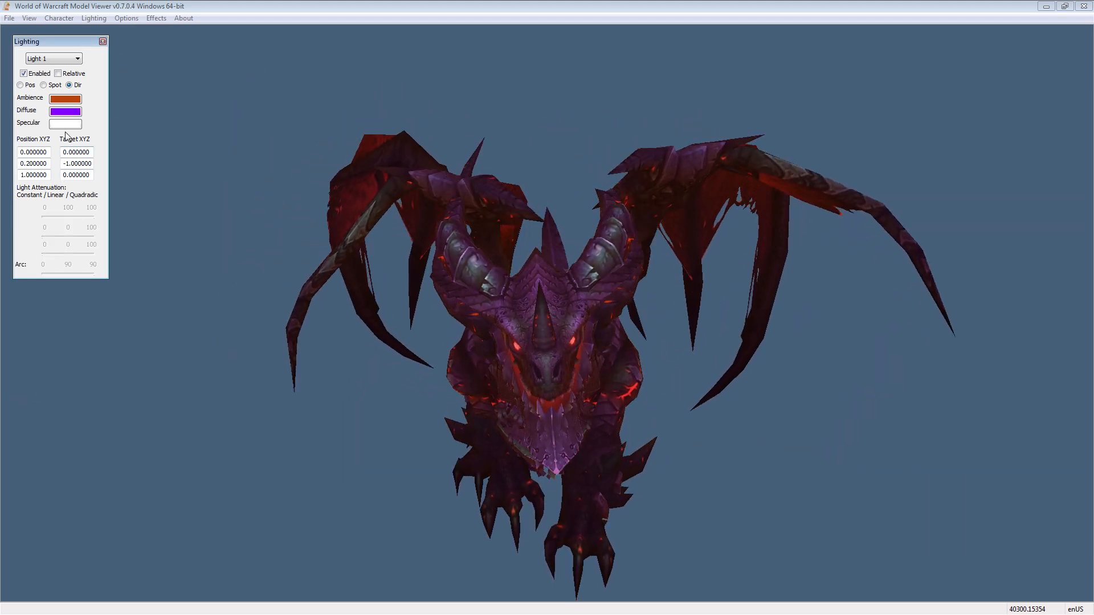
{"action": "left_click", "coordinate": [65, 111]}
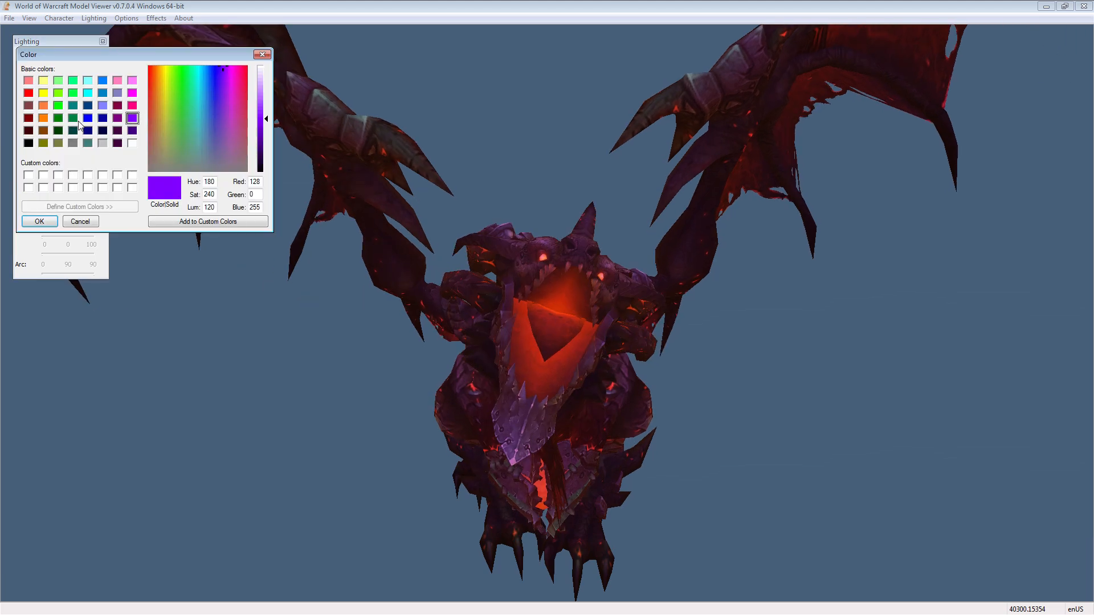
{"action": "left_click", "coordinate": [57, 105]}
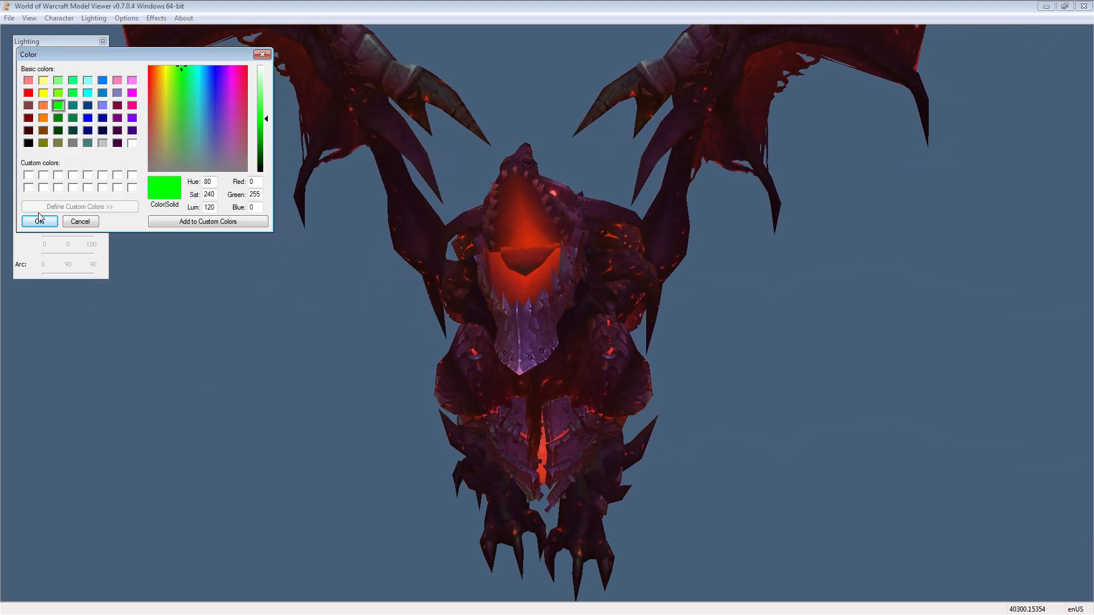
{"action": "left_click", "coordinate": [38, 221]}
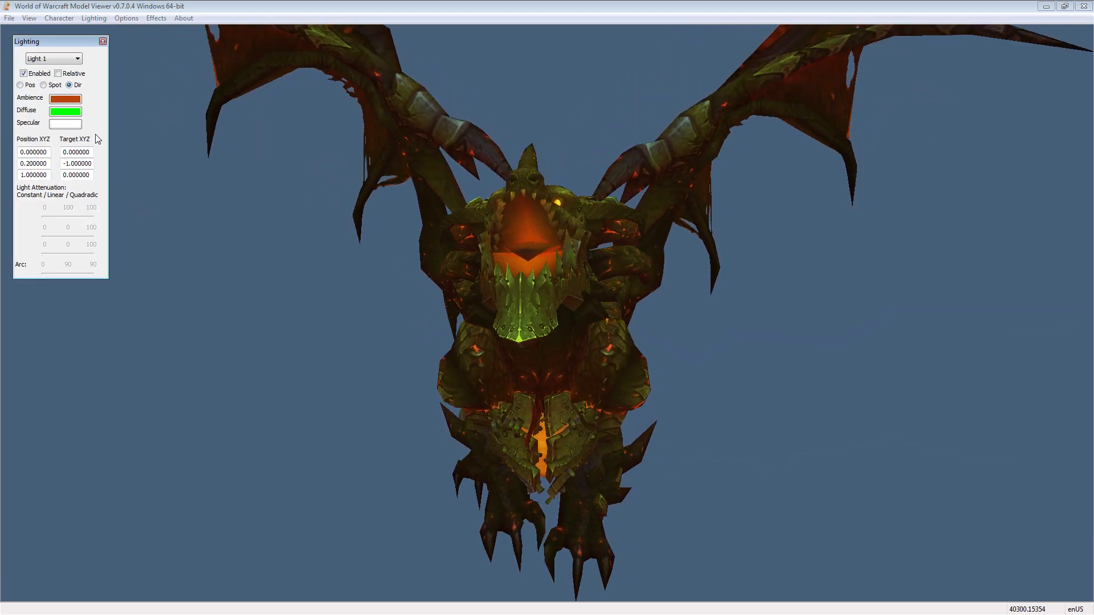
{"action": "left_click", "coordinate": [65, 111]}
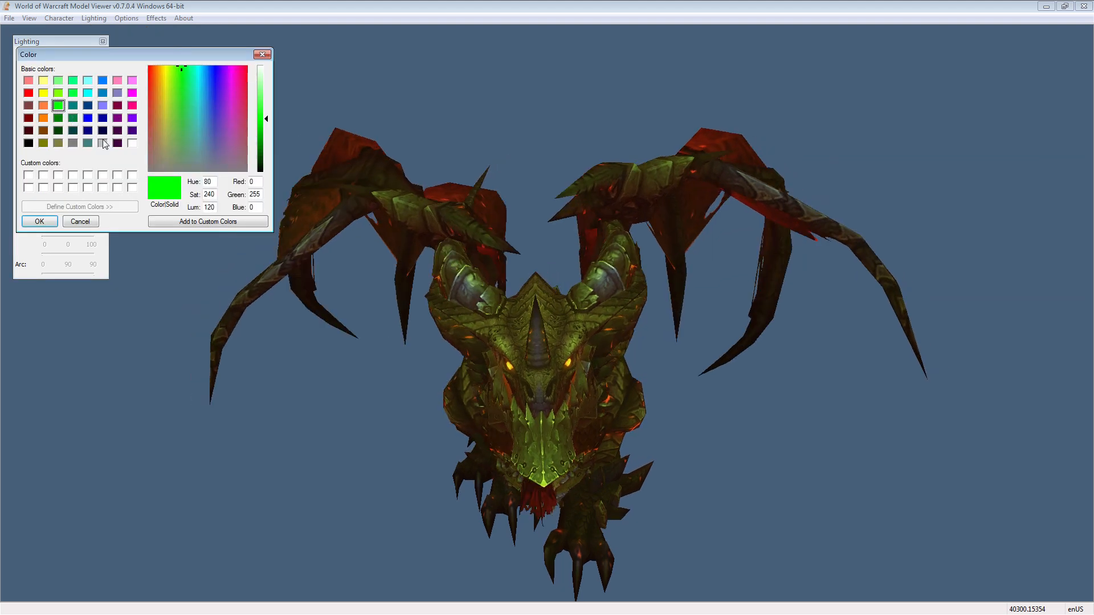
{"action": "left_click", "coordinate": [39, 221]}
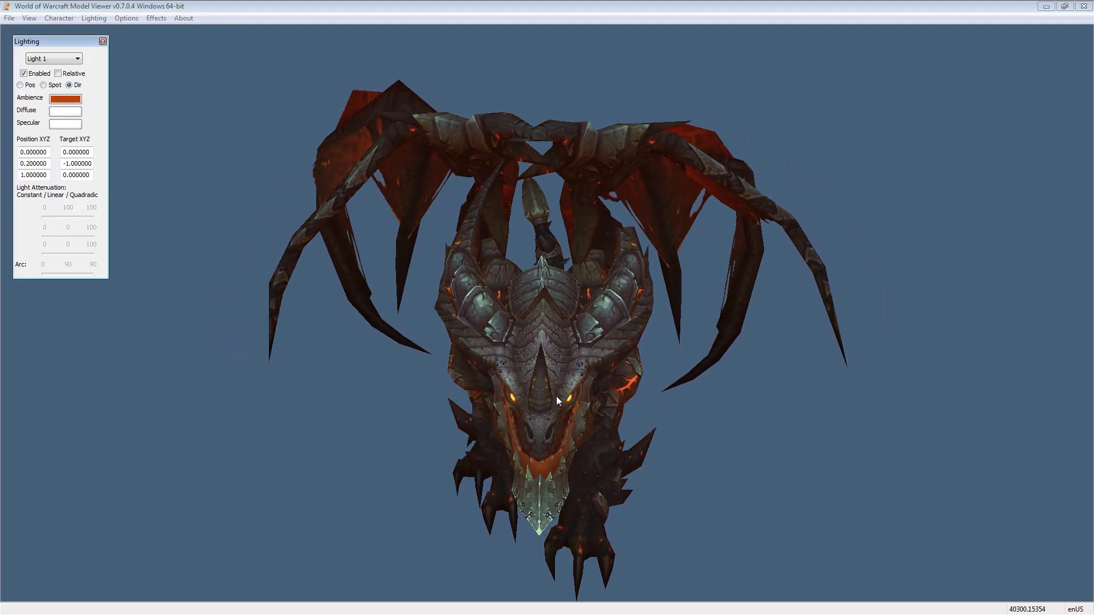
Set Light 1's diffuse colour to a pale yellow via orange, lightening it with the luminance slider
{"action": "left_click", "coordinate": [65, 110]}
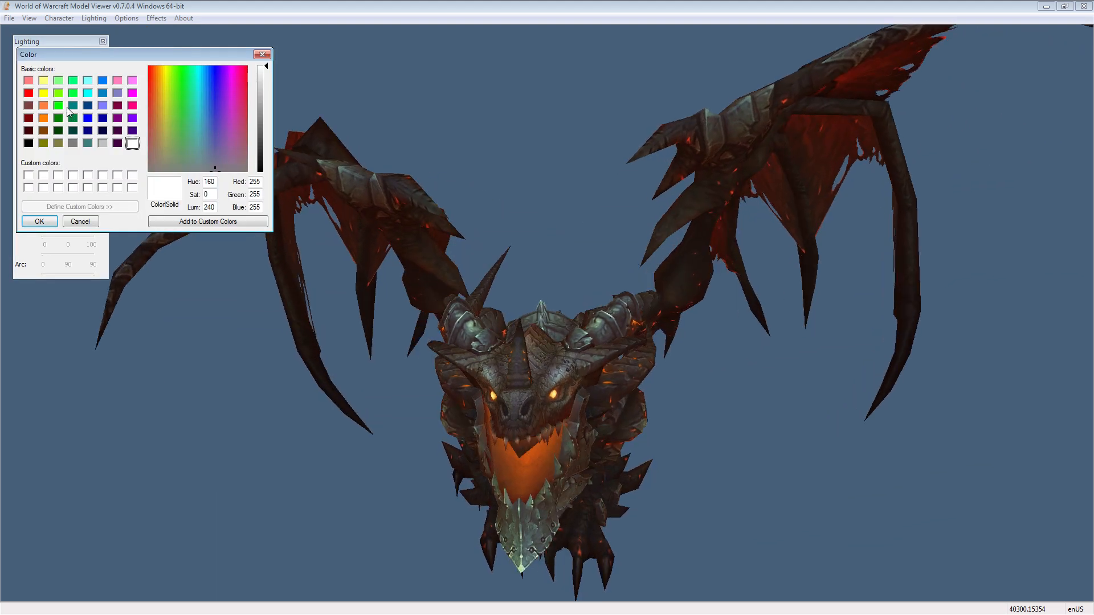
{"action": "left_click", "coordinate": [157, 69]}
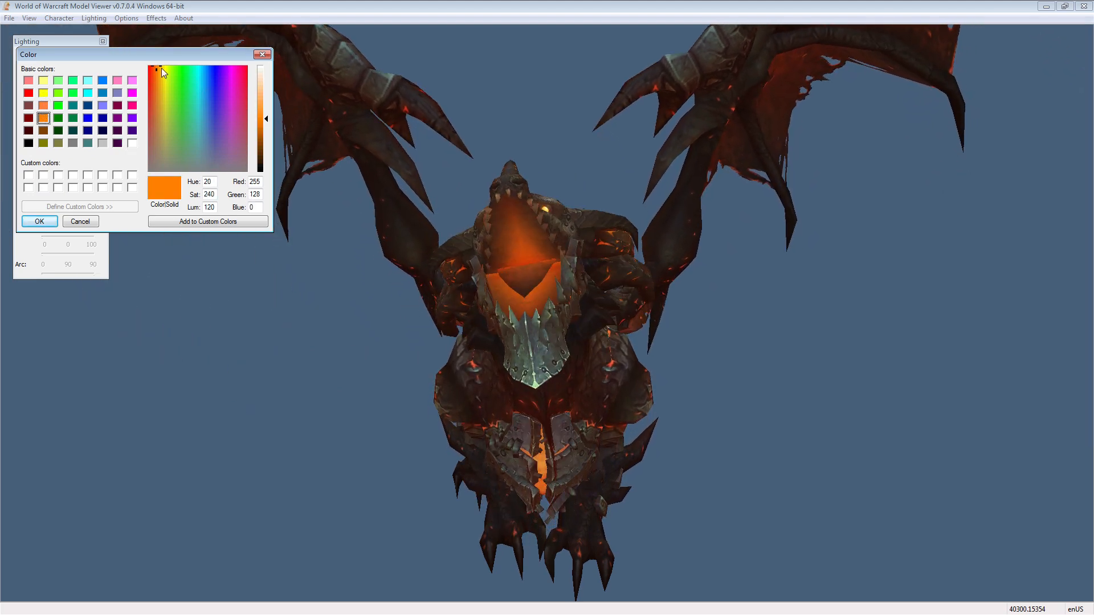
{"action": "left_click", "coordinate": [166, 68]}
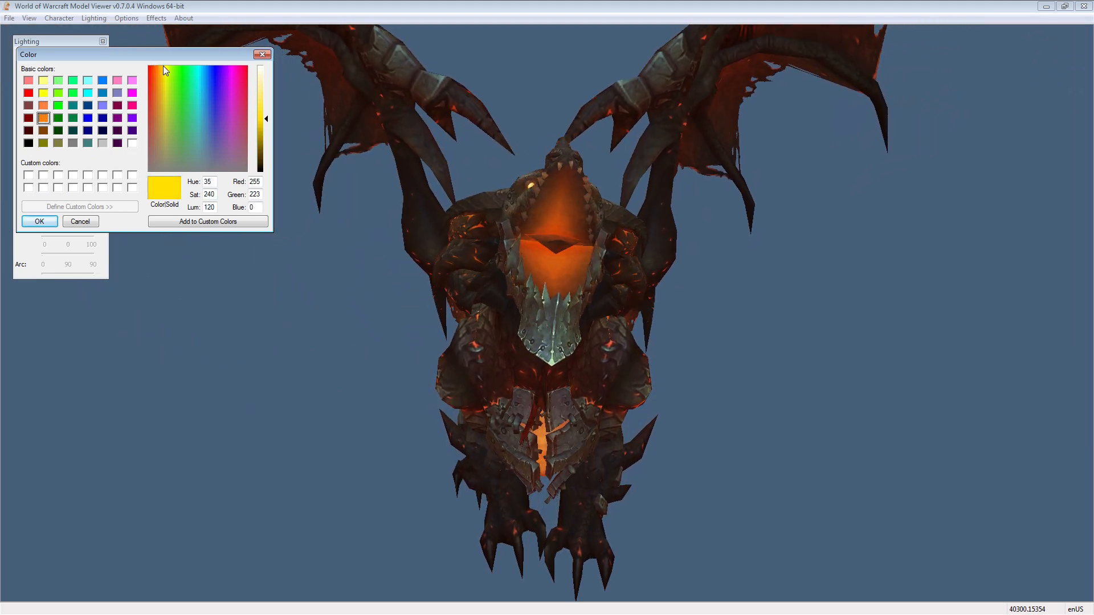
{"action": "left_click", "coordinate": [39, 221]}
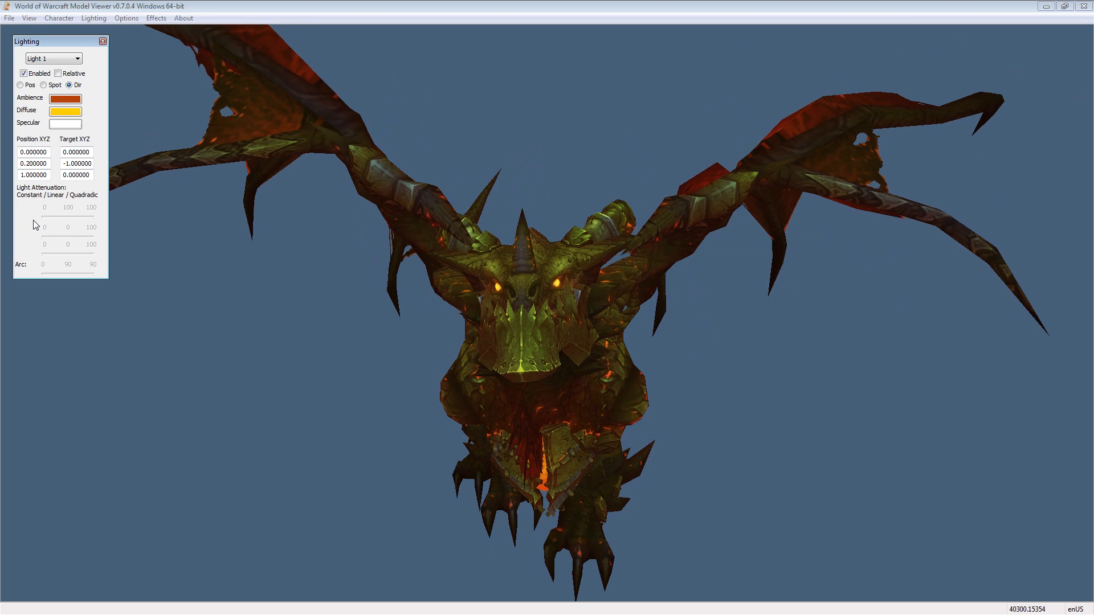
{"action": "left_click", "coordinate": [63, 110]}
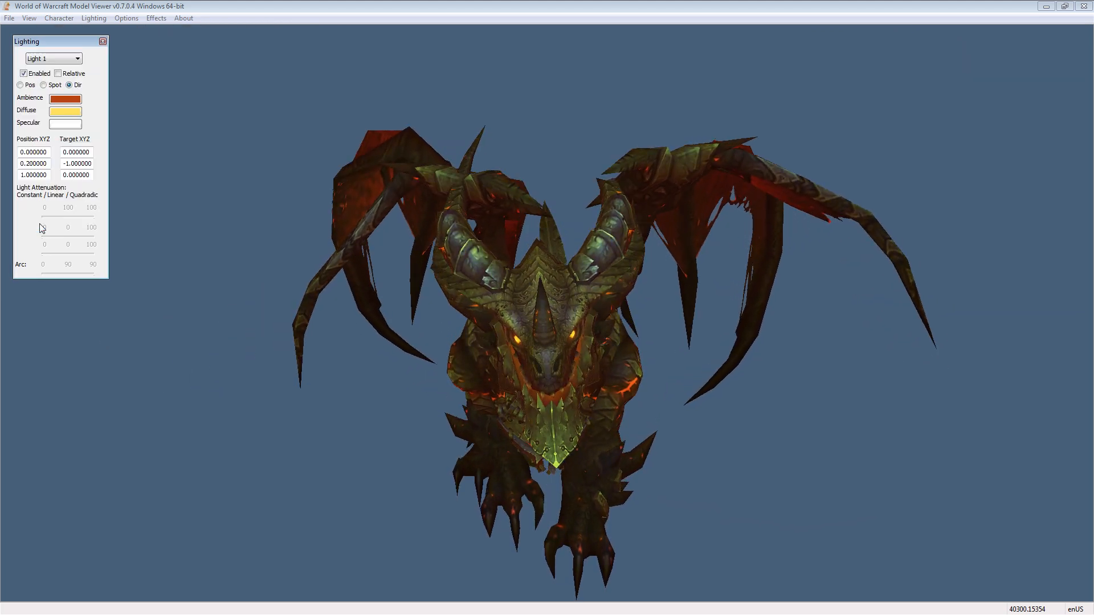
{"action": "left_click", "coordinate": [65, 110]}
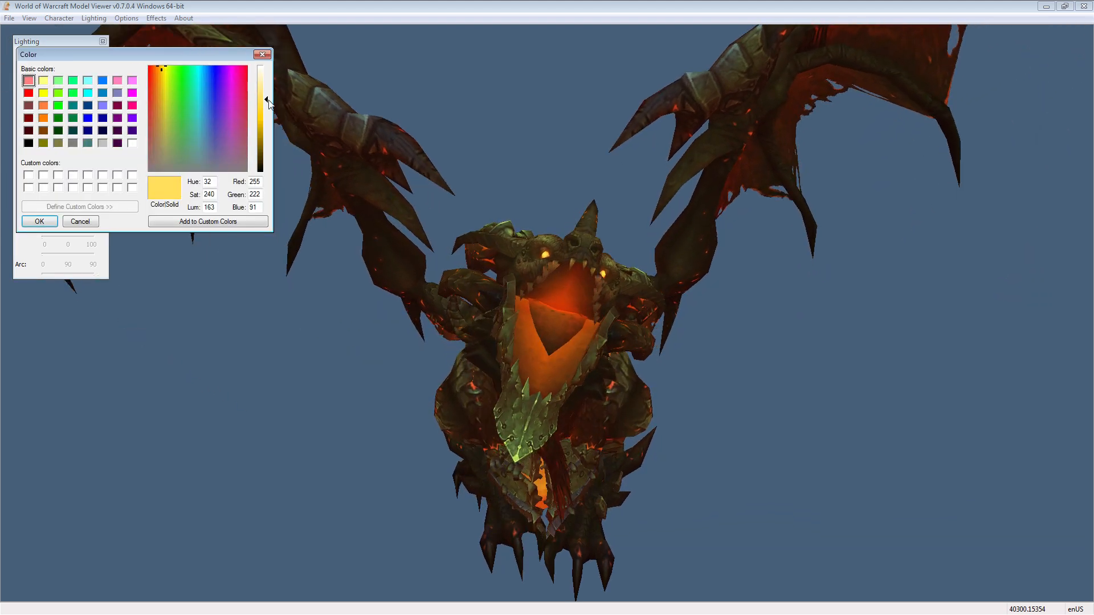
{"action": "left_click", "coordinate": [39, 221]}
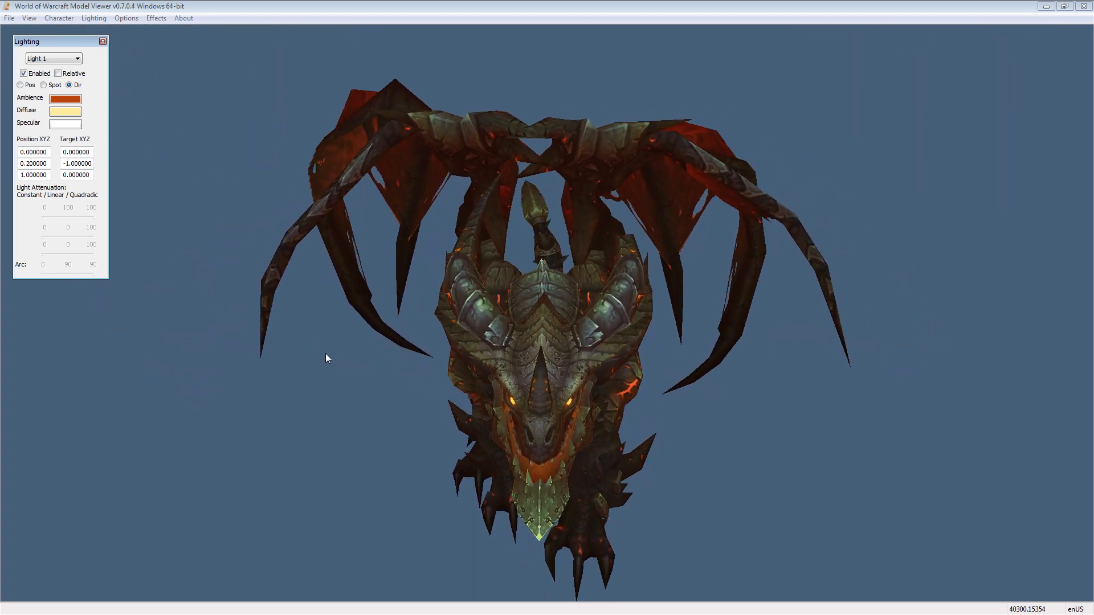
{"action": "left_click", "coordinate": [102, 41]}
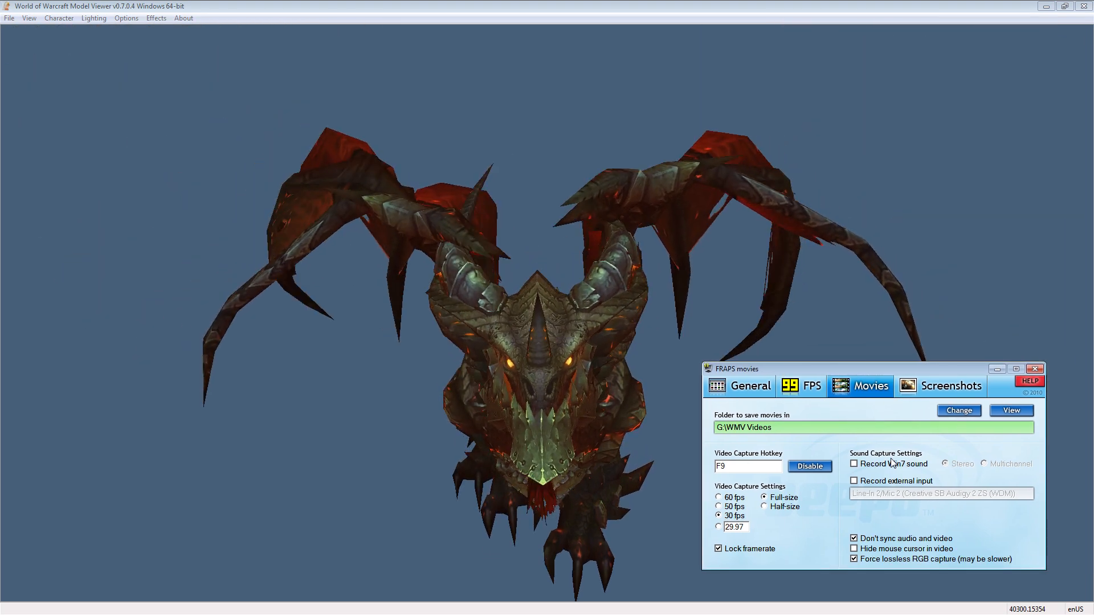
Adjust the Fraps FPS overlay display and put the capture settings window away
{"action": "left_click", "coordinate": [800, 385]}
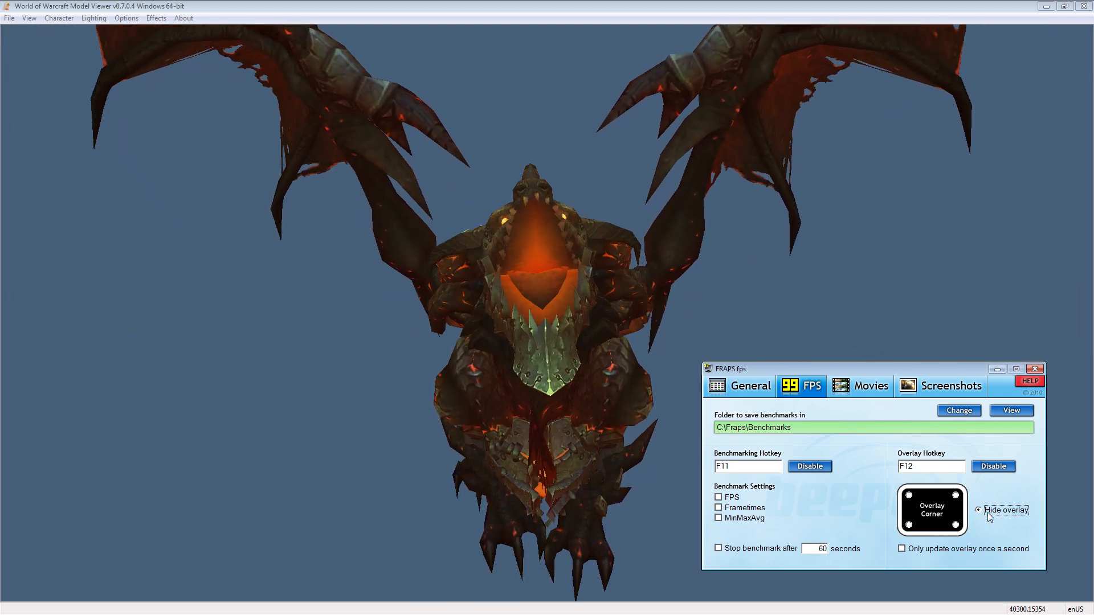
{"action": "left_click", "coordinate": [977, 511]}
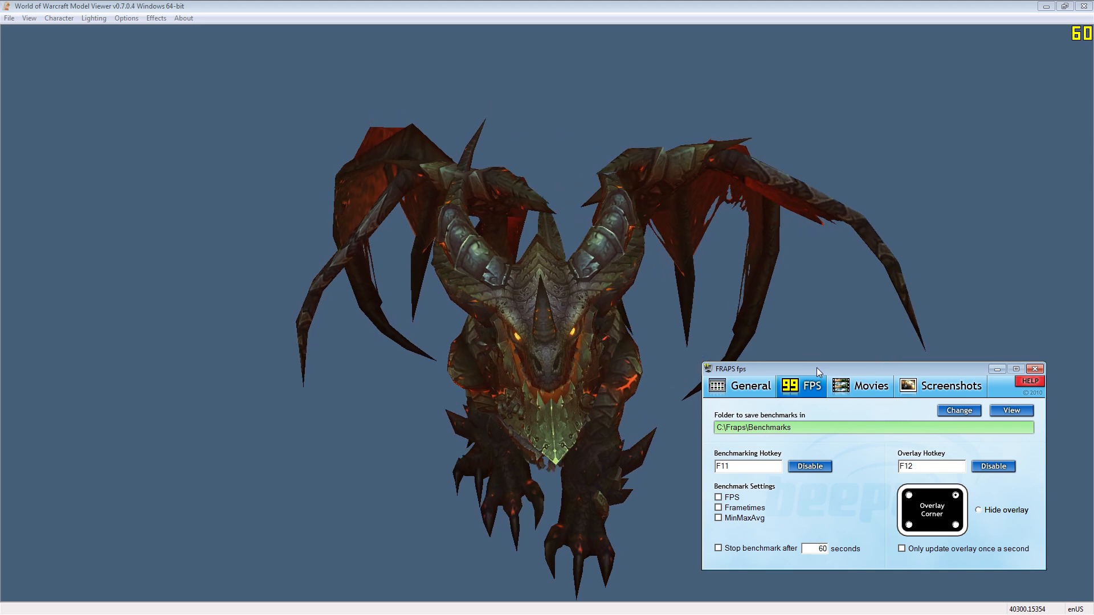
{"action": "left_click", "coordinate": [867, 385]}
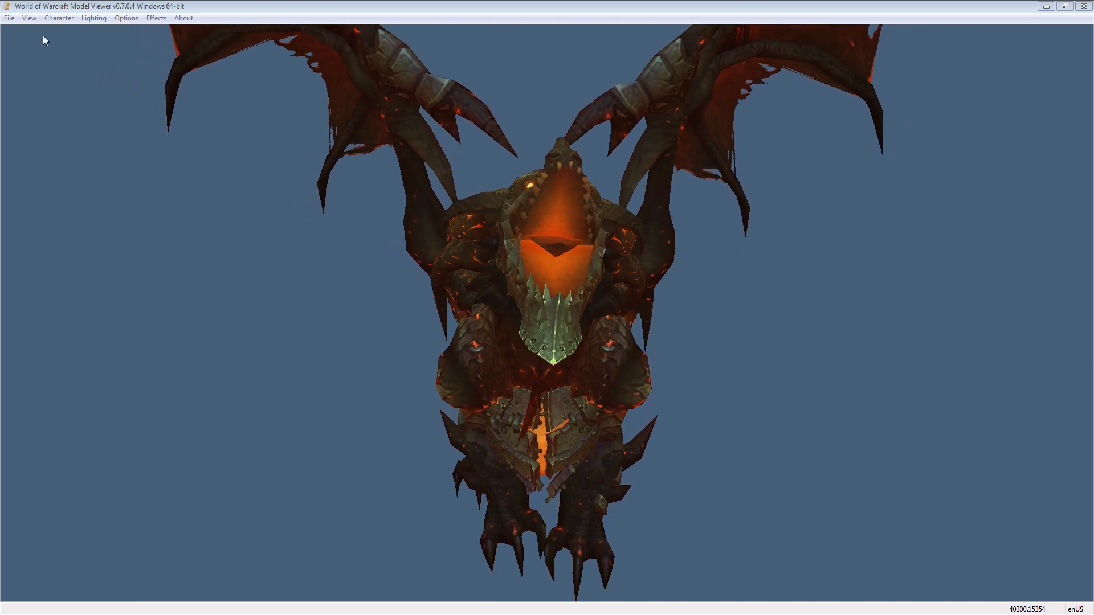
Set the background colour to pure green (0,255,0) for keying, then close the Model Viewer
{"action": "left_click", "coordinate": [29, 17]}
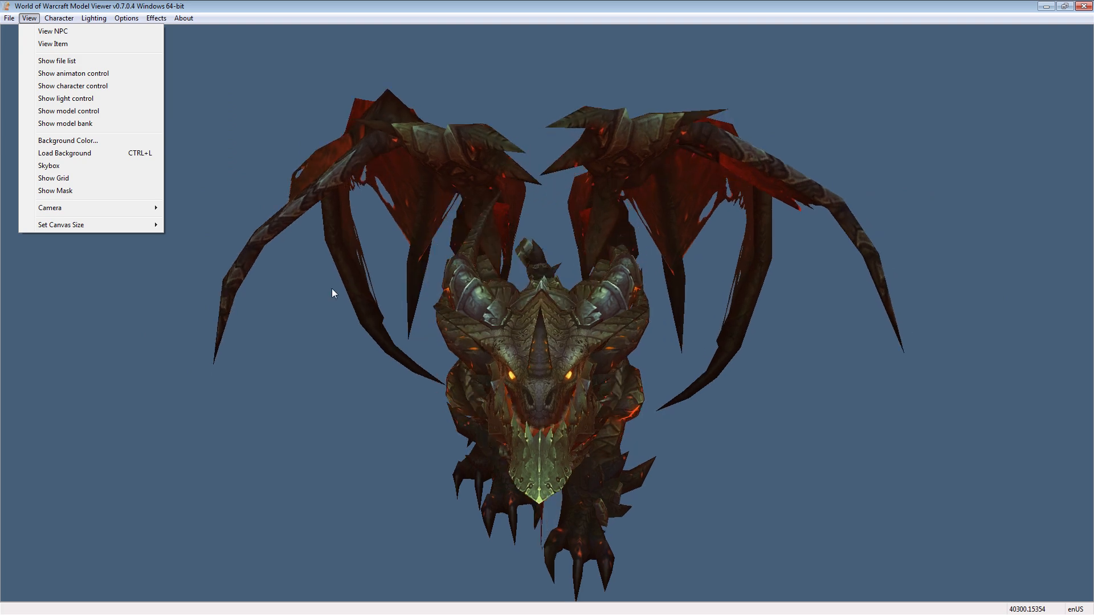
{"action": "left_click", "coordinate": [68, 141]}
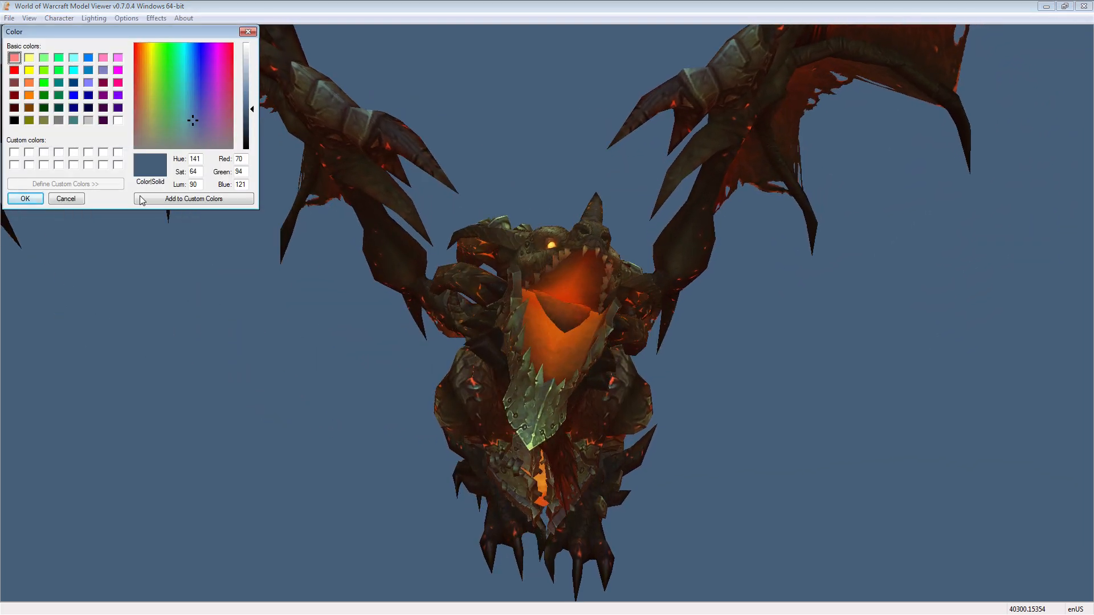
{"action": "left_click", "coordinate": [44, 82]}
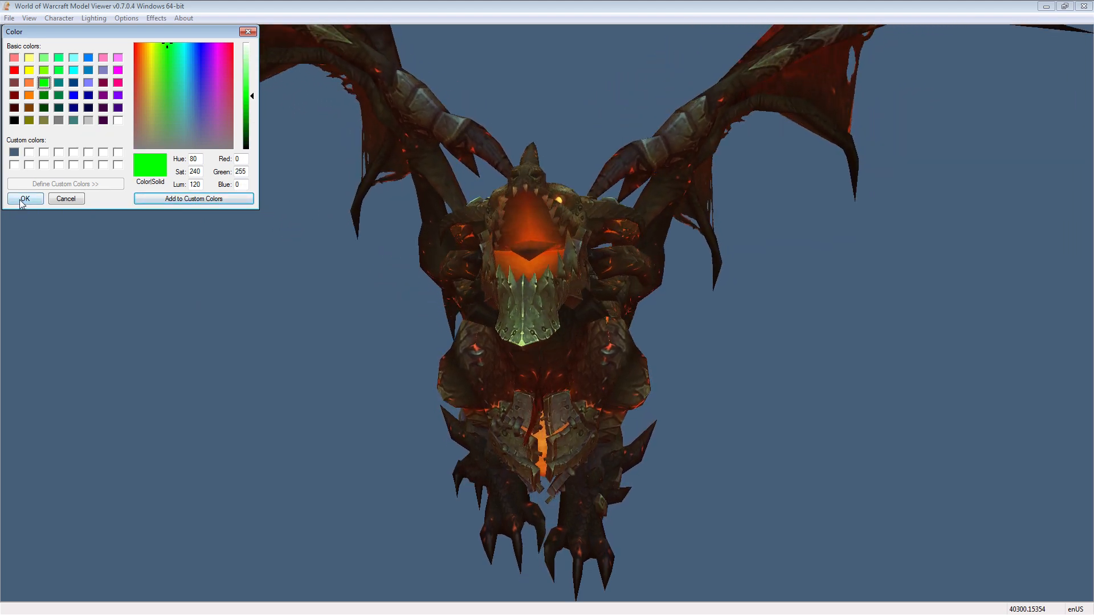
{"action": "left_click", "coordinate": [23, 198]}
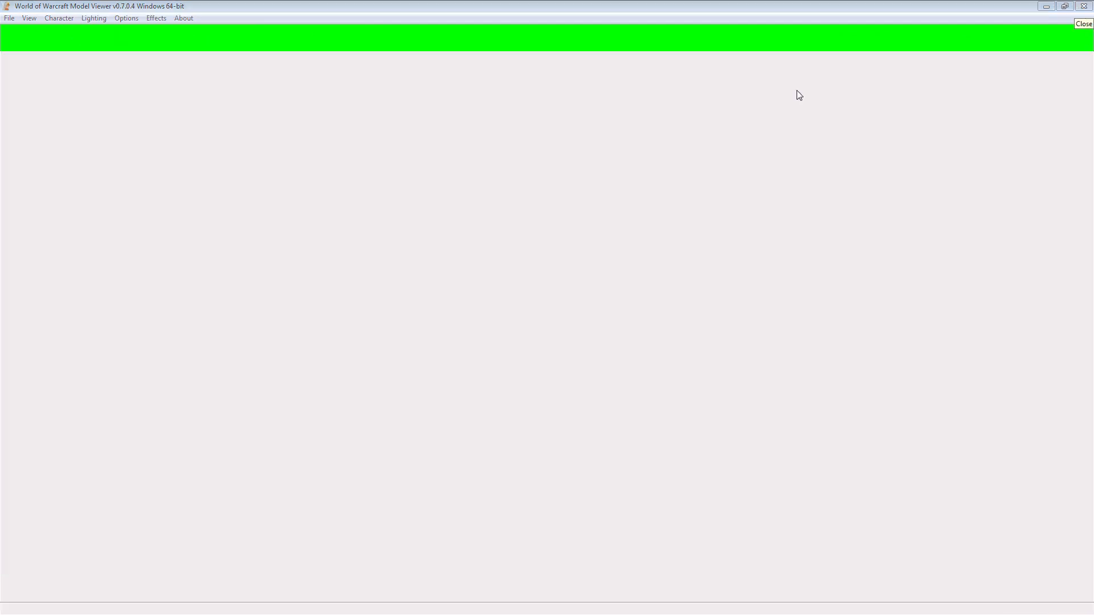
{"action": "left_click", "coordinate": [1083, 22]}
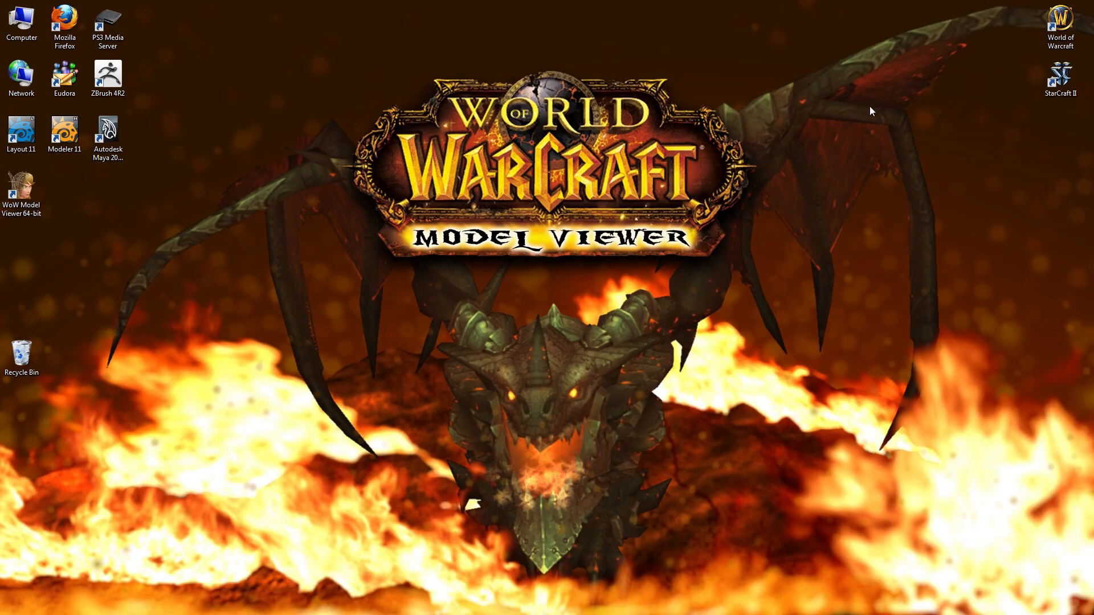
{"action": "mouse_move", "coordinate": [794, 301]}
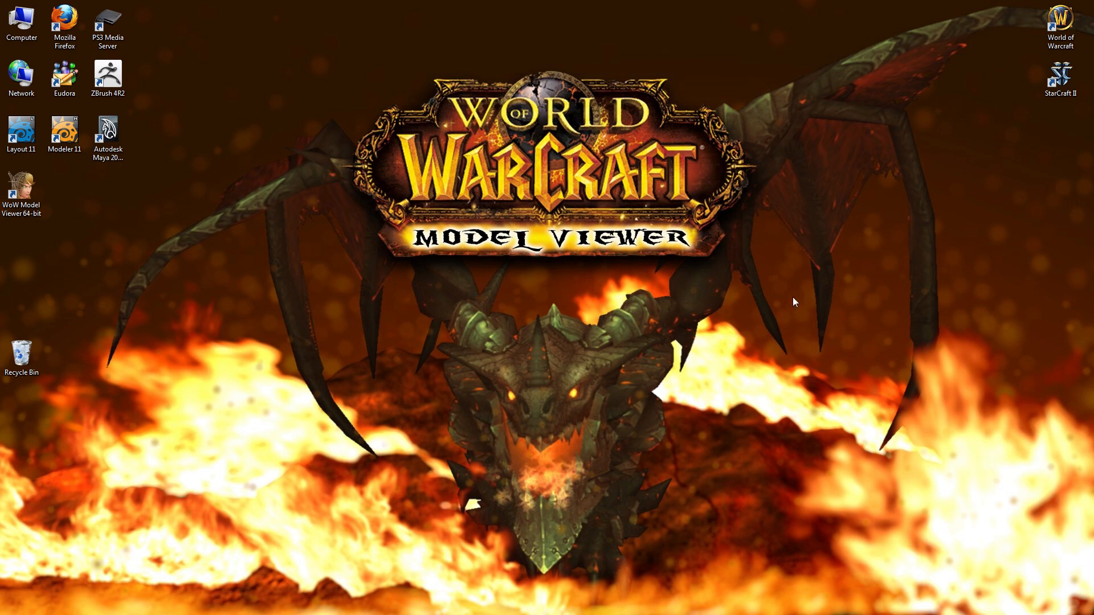
{"action": "mouse_move", "coordinate": [808, 303]}
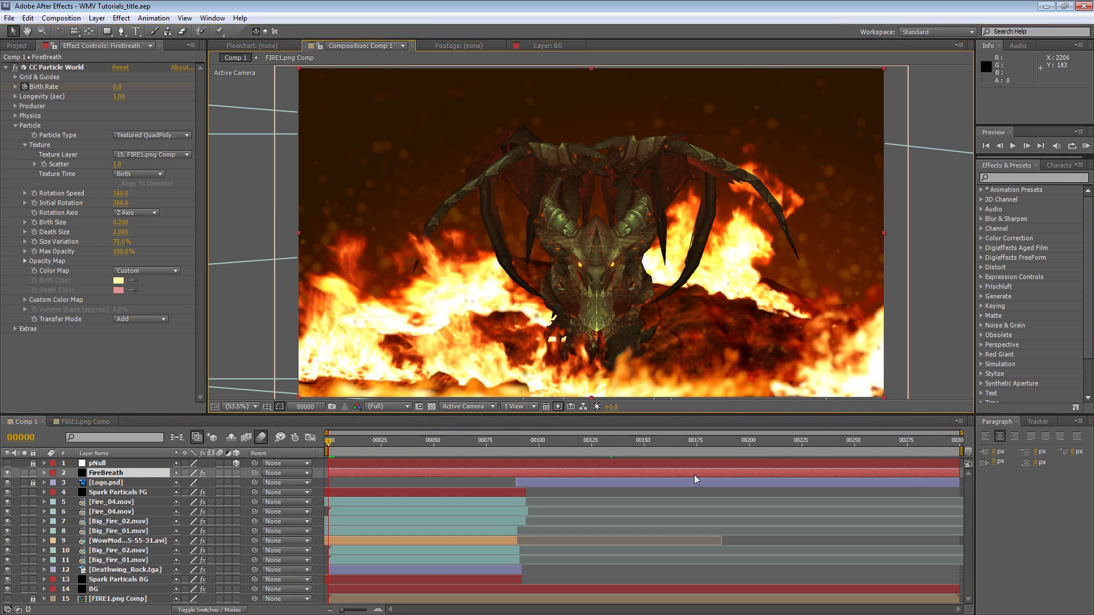
{"action": "mouse_move", "coordinate": [436, 504]}
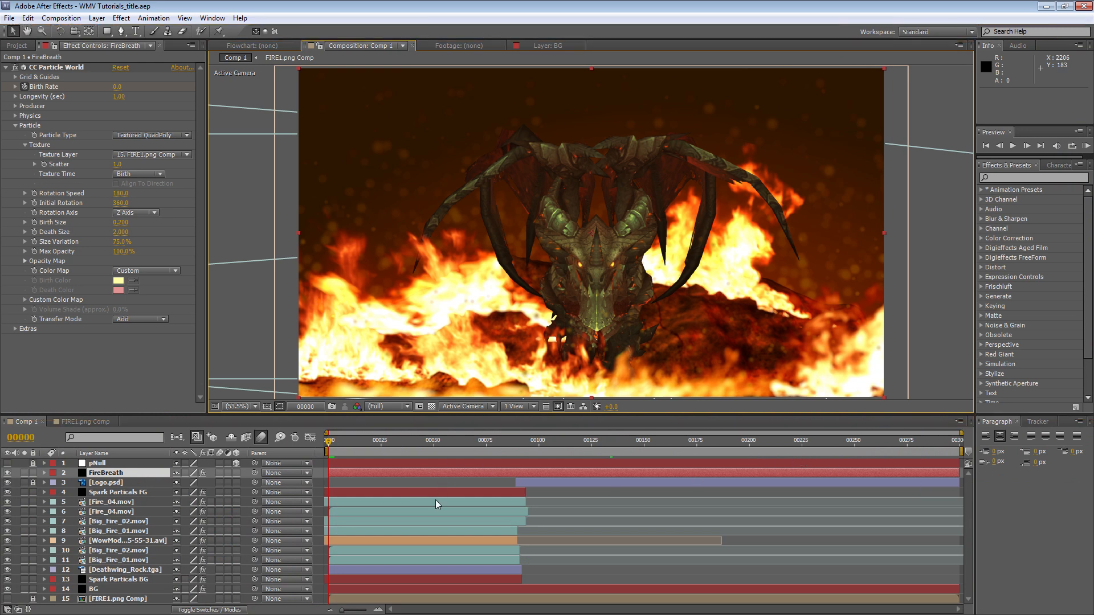
{"action": "mouse_move", "coordinate": [269, 491]}
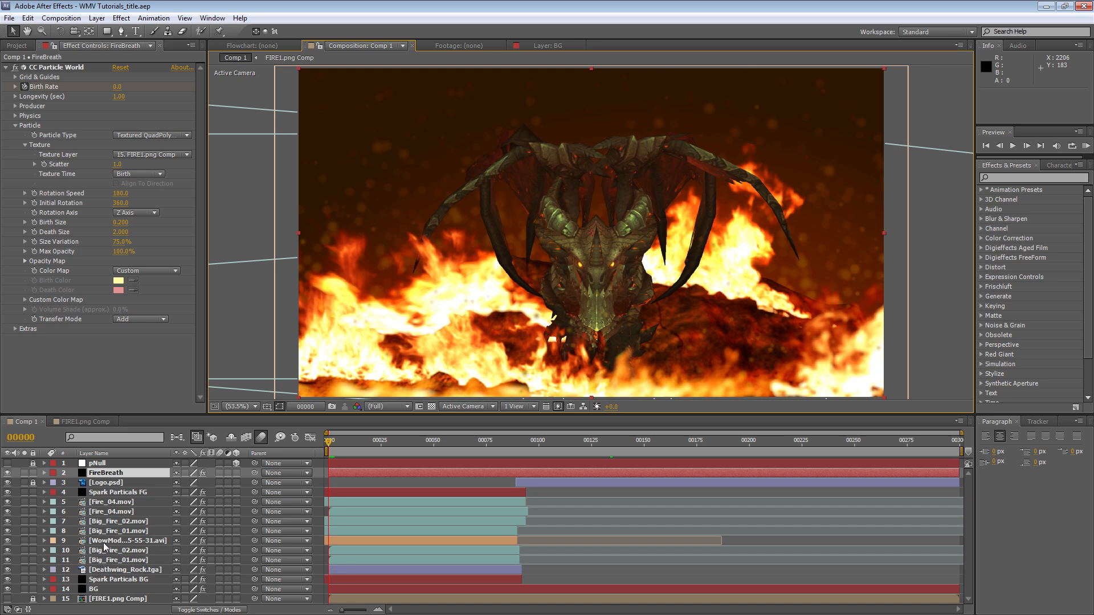
{"action": "left_click", "coordinate": [127, 540]}
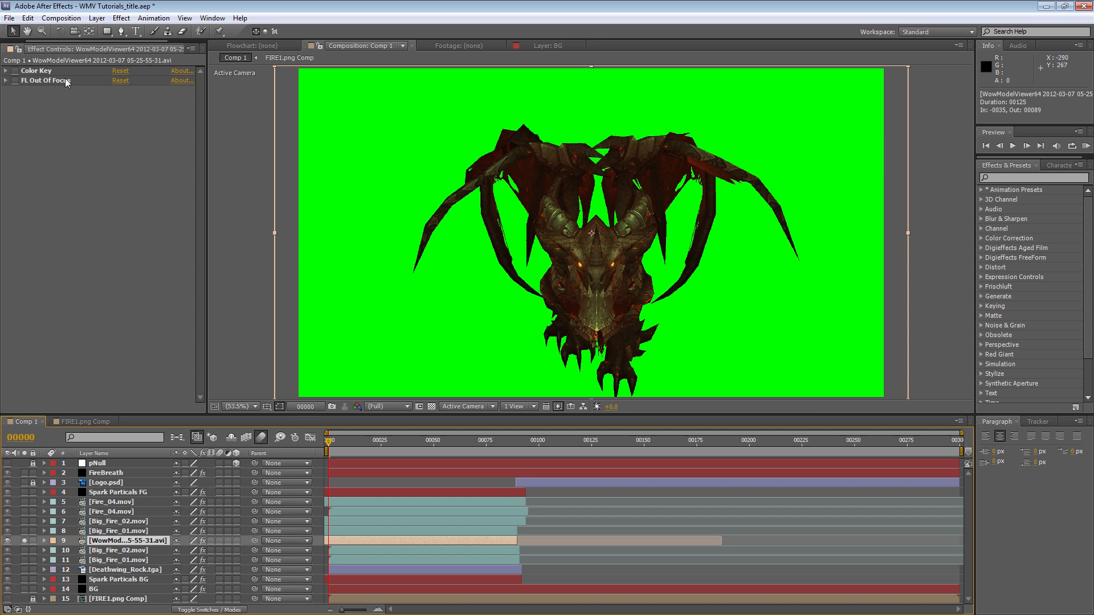
Expand the Color Key effect's settings and dismiss the Keying effects menu without choosing
{"action": "left_click", "coordinate": [6, 70]}
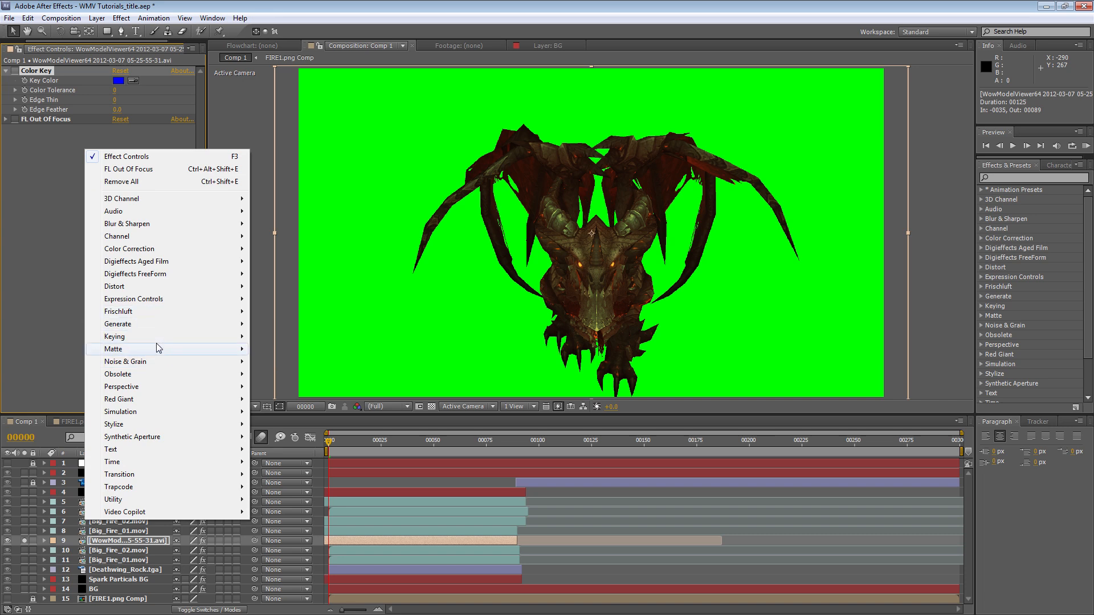
{"action": "mouse_move", "coordinate": [114, 337]}
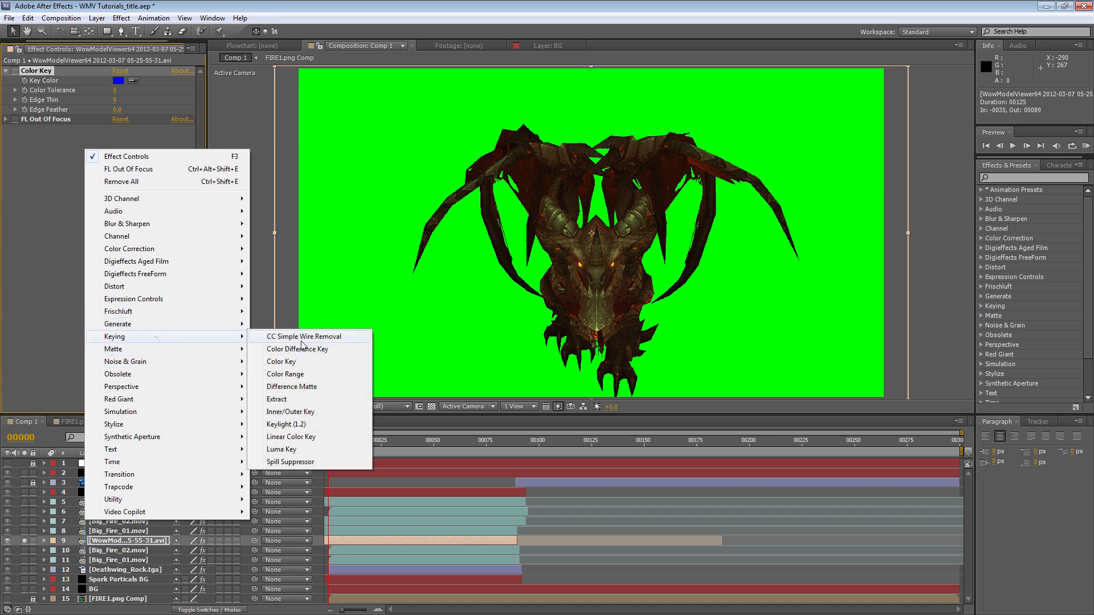
{"action": "left_click", "coordinate": [66, 279]}
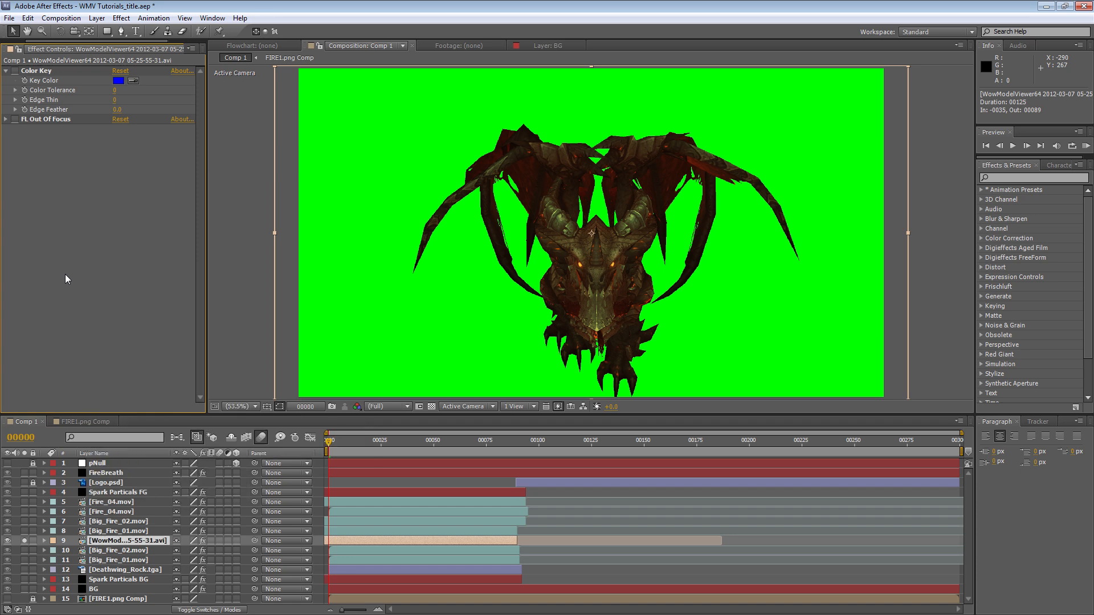
{"action": "mouse_move", "coordinate": [76, 275]}
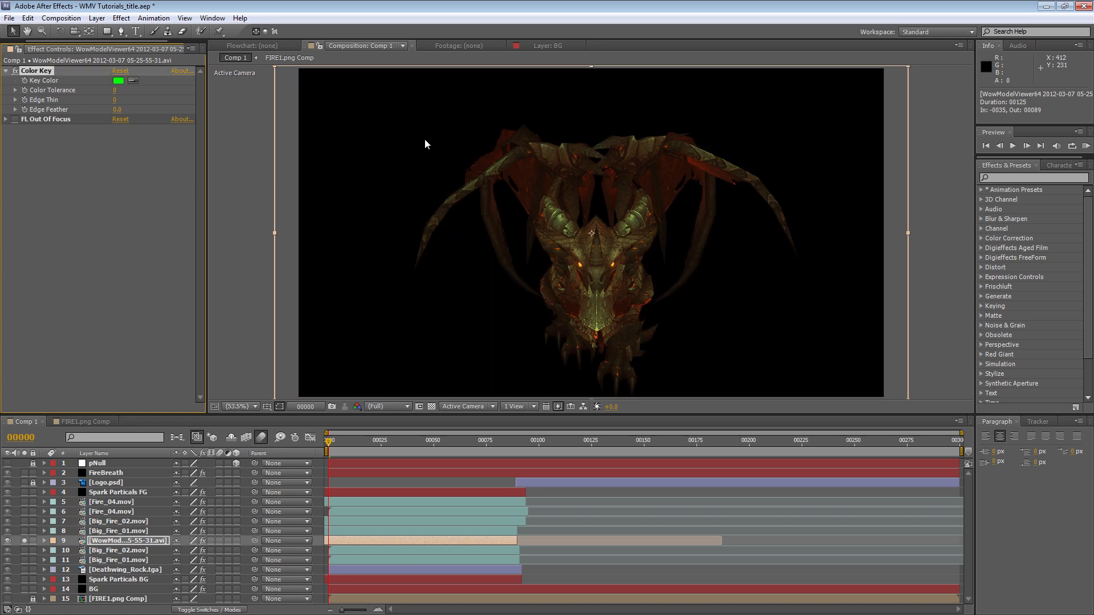
{"action": "mouse_move", "coordinate": [632, 154]}
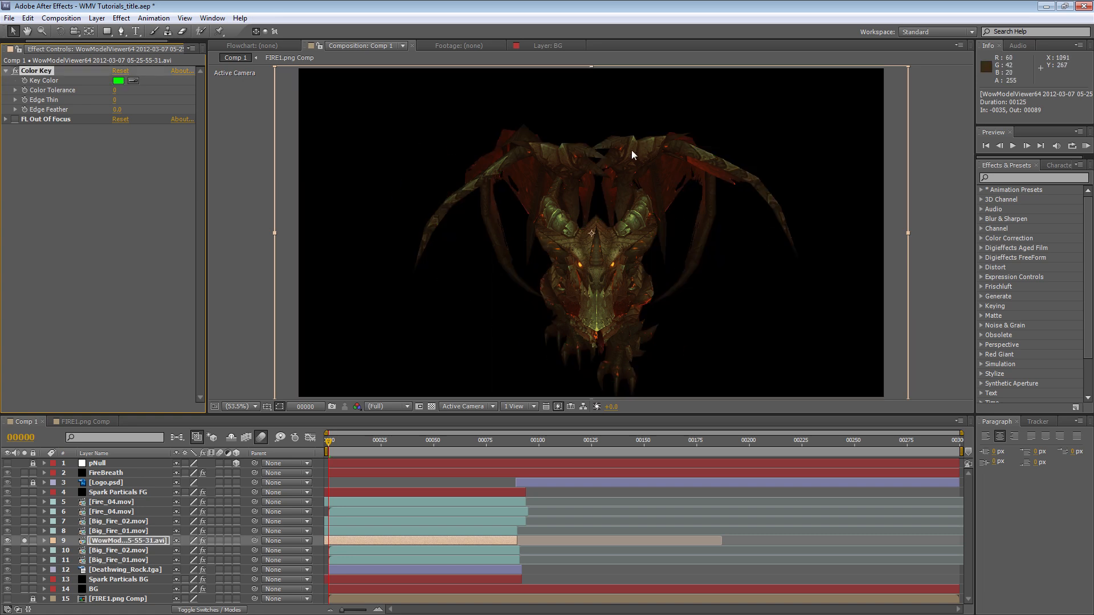
{"action": "mouse_move", "coordinate": [480, 170]}
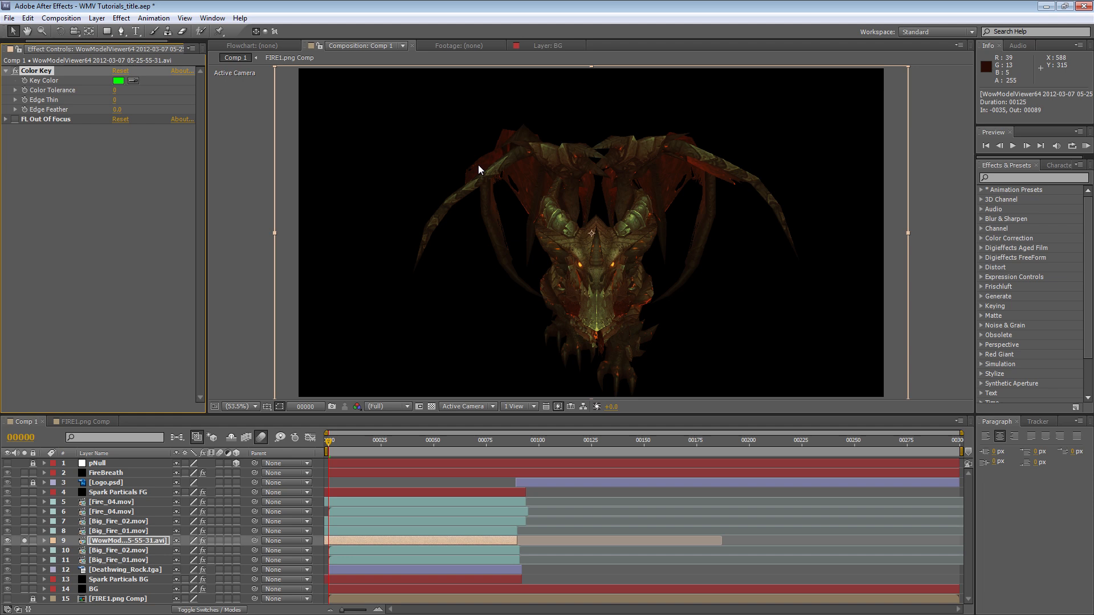
{"action": "mouse_move", "coordinate": [139, 111]}
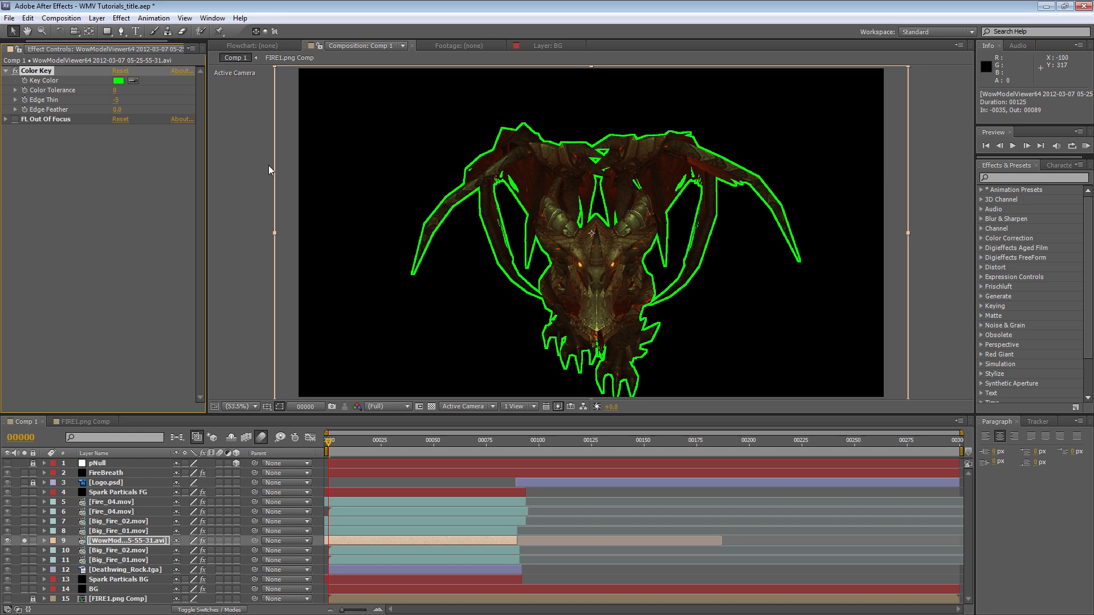
{"action": "mouse_move", "coordinate": [173, 119]}
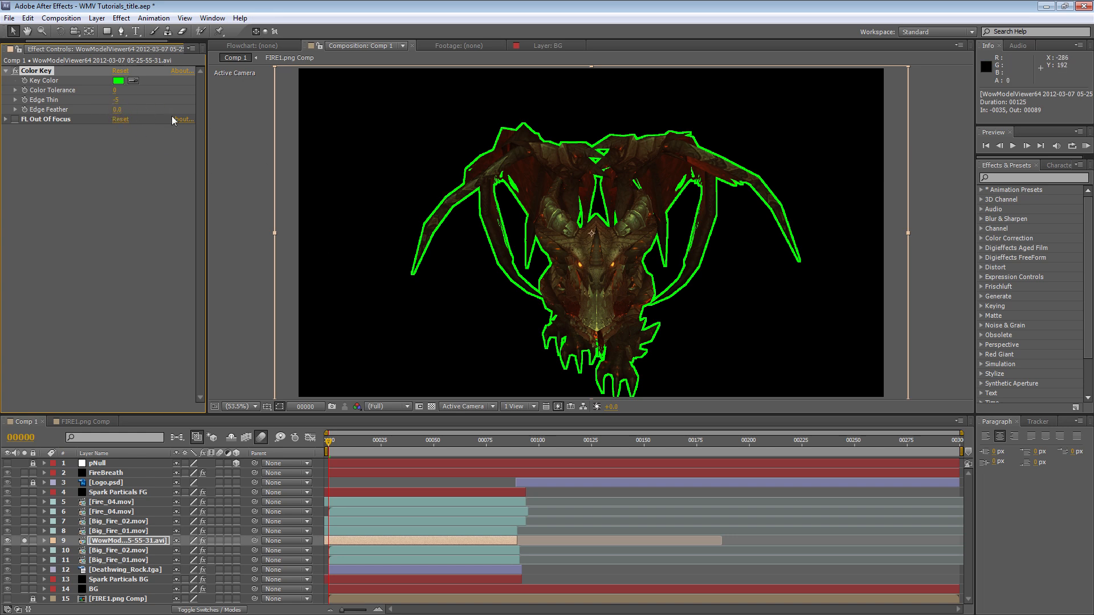
{"action": "mouse_move", "coordinate": [513, 234]}
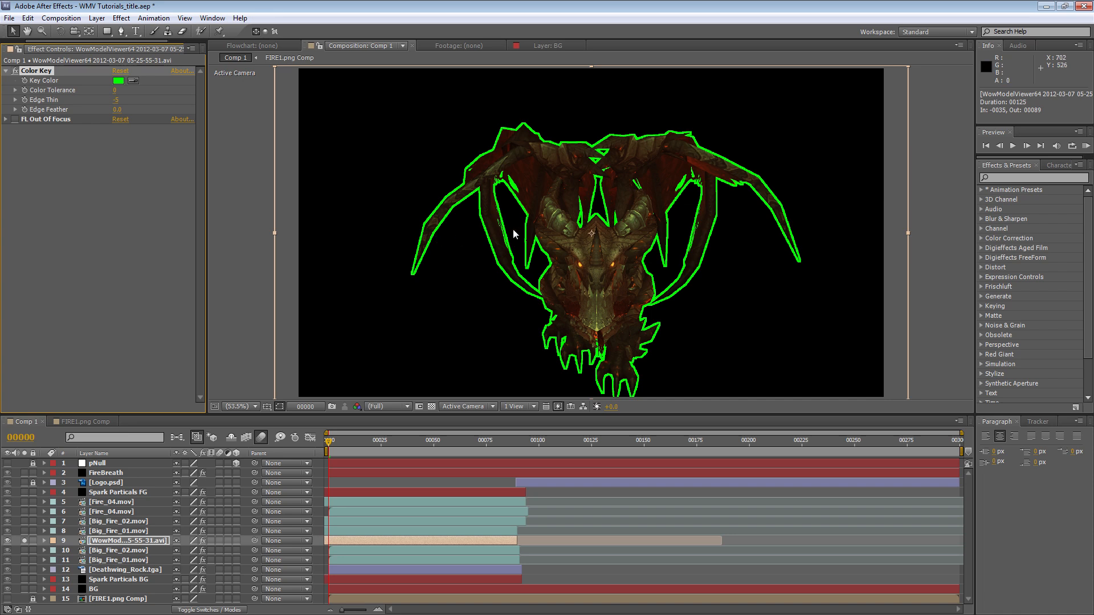
Restore Color Key's Edge Thin to 0 so the green outline disappears
{"action": "left_click", "coordinate": [123, 99]}
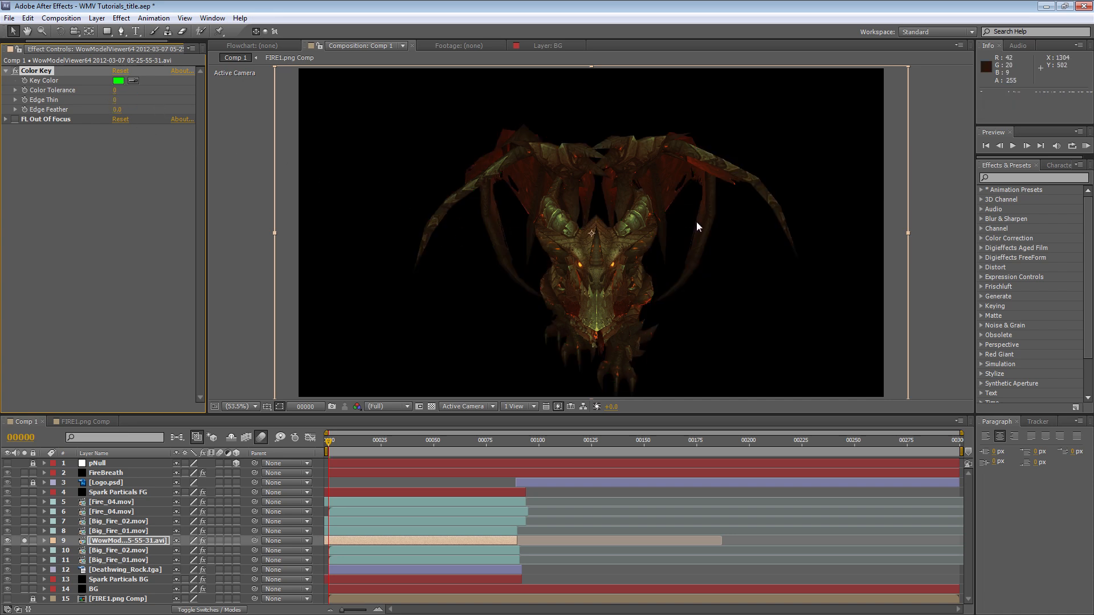
{"action": "mouse_move", "coordinate": [724, 235]}
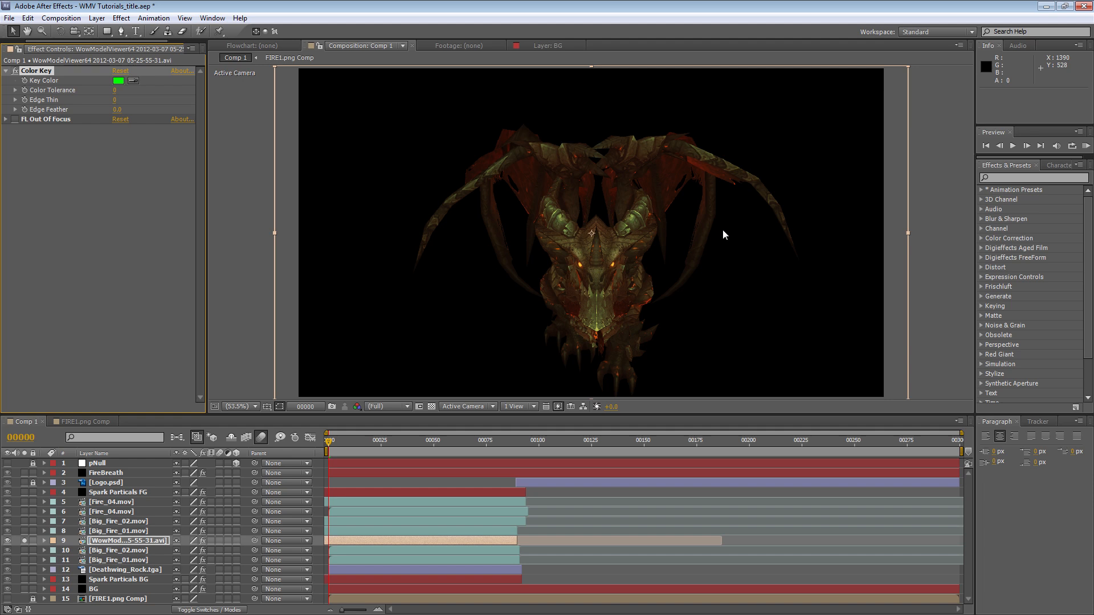
{"action": "mouse_move", "coordinate": [217, 123]}
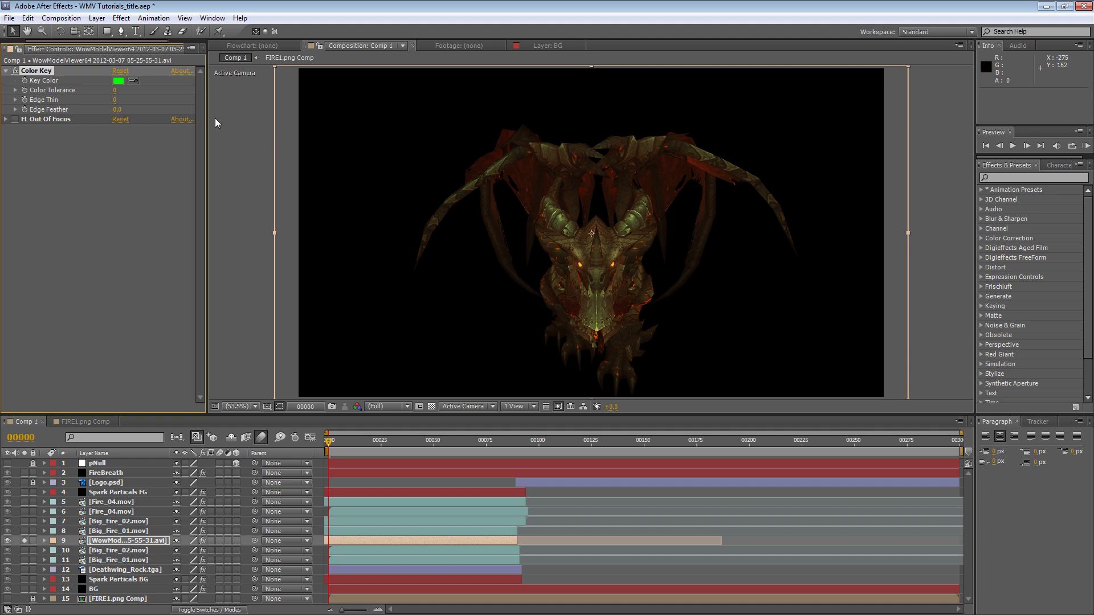
{"action": "mouse_move", "coordinate": [15, 125]}
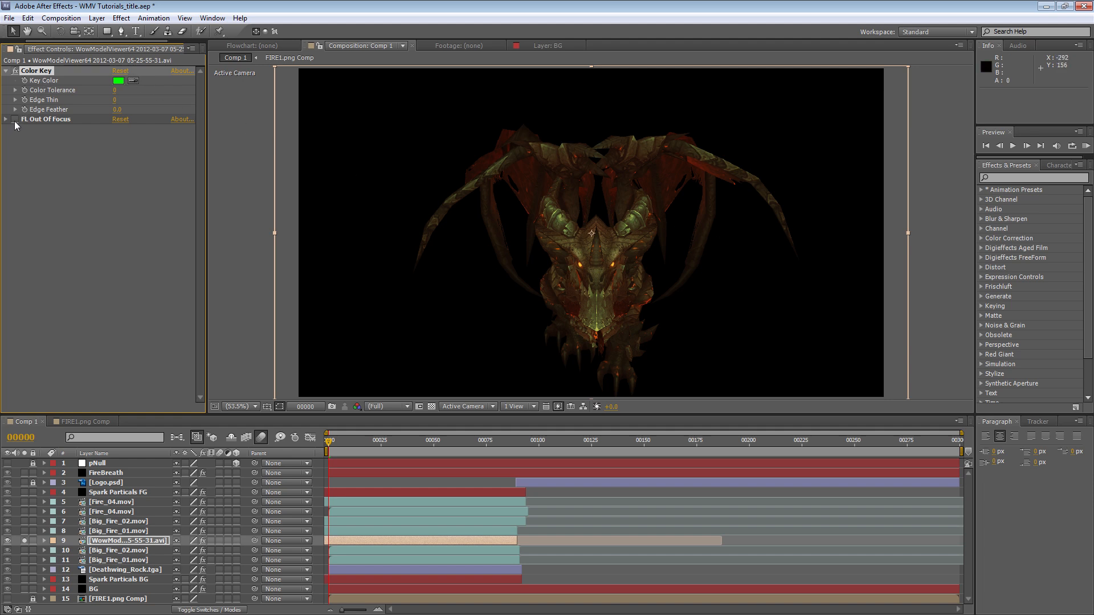
Show the Project footage list and make the BG orange bokeh layer visible
{"action": "left_click", "coordinate": [6, 71]}
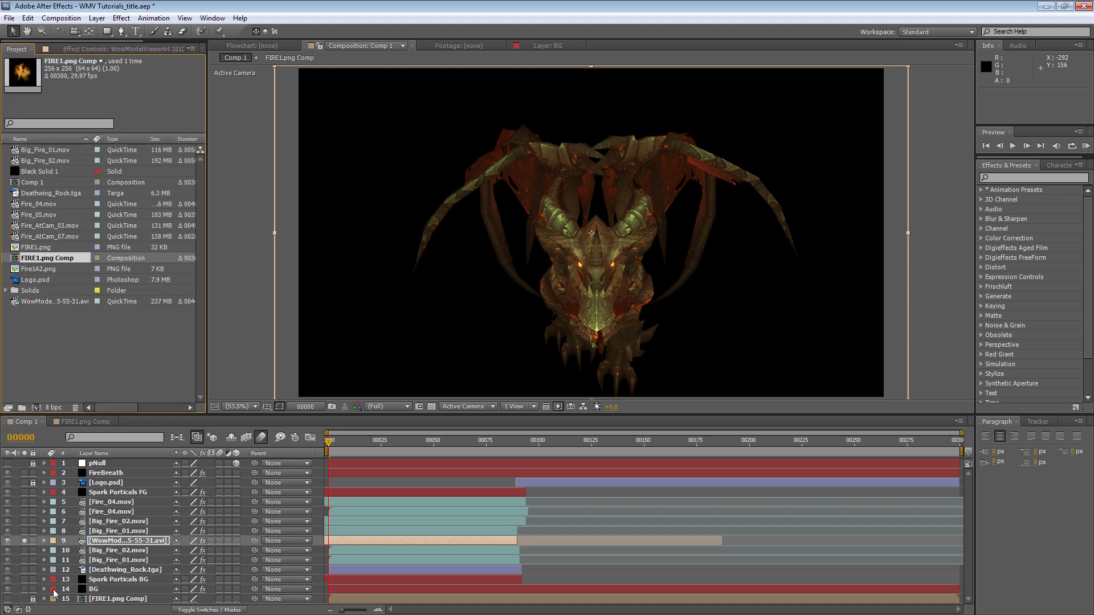
{"action": "left_click", "coordinate": [92, 588]}
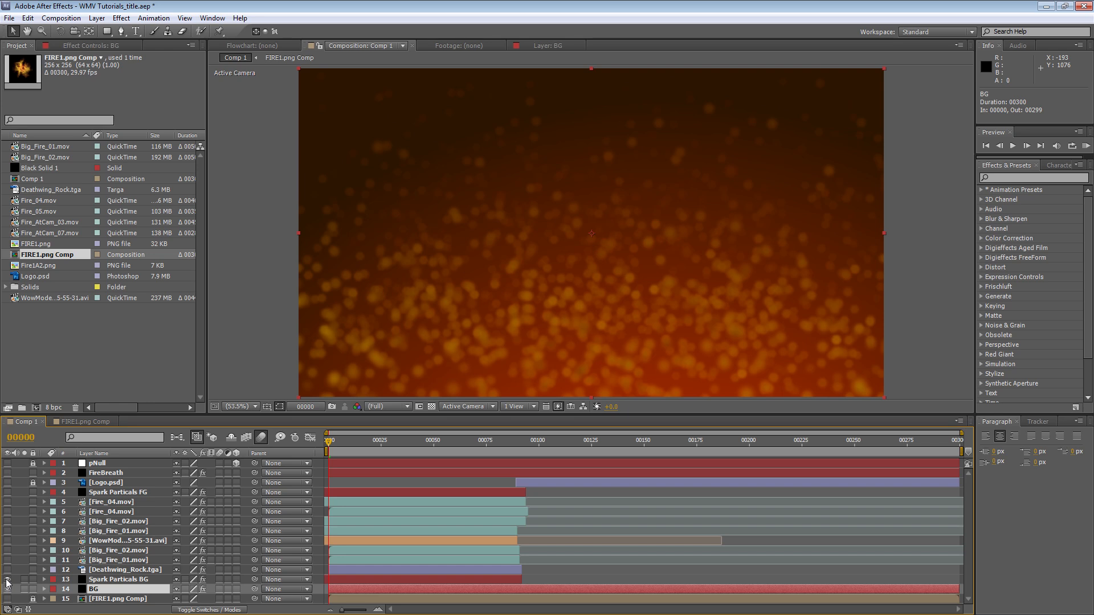
{"action": "mouse_move", "coordinate": [5, 576]}
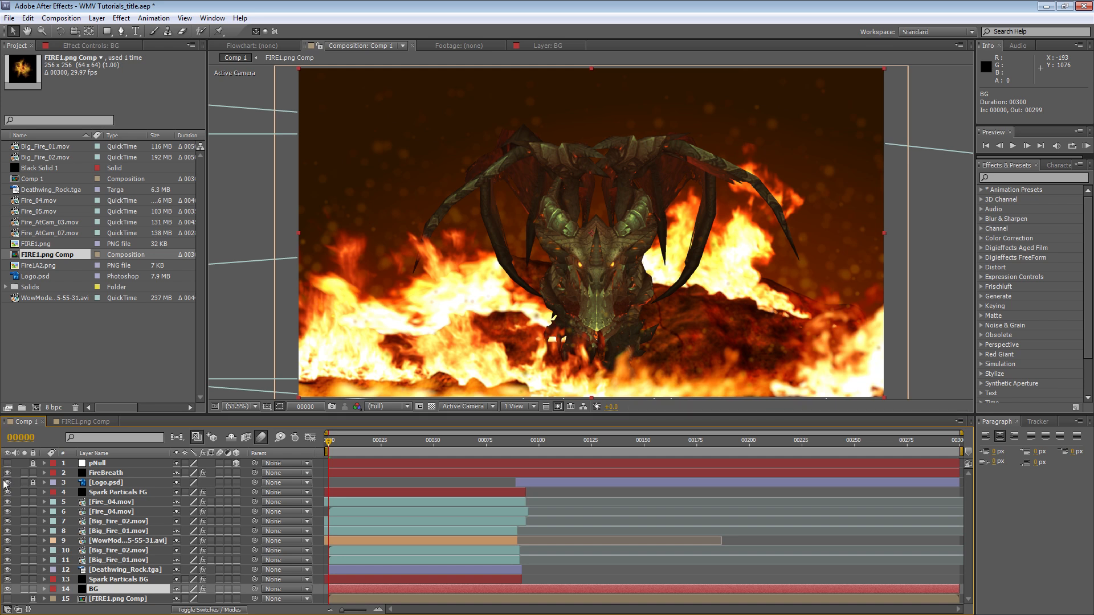
{"action": "mouse_move", "coordinate": [673, 327]}
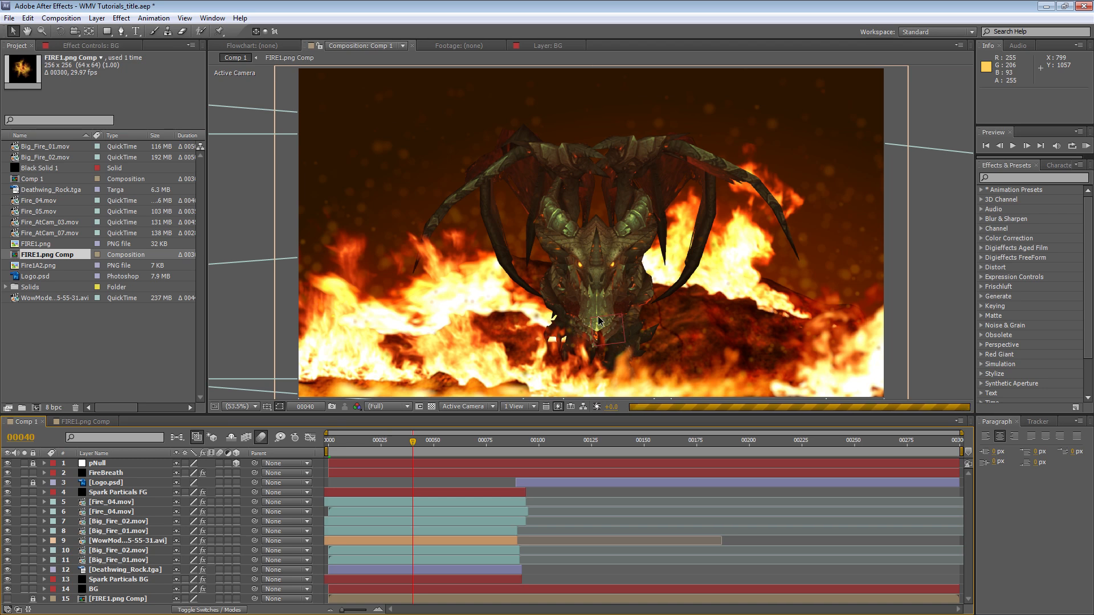
{"action": "mouse_move", "coordinate": [625, 328]}
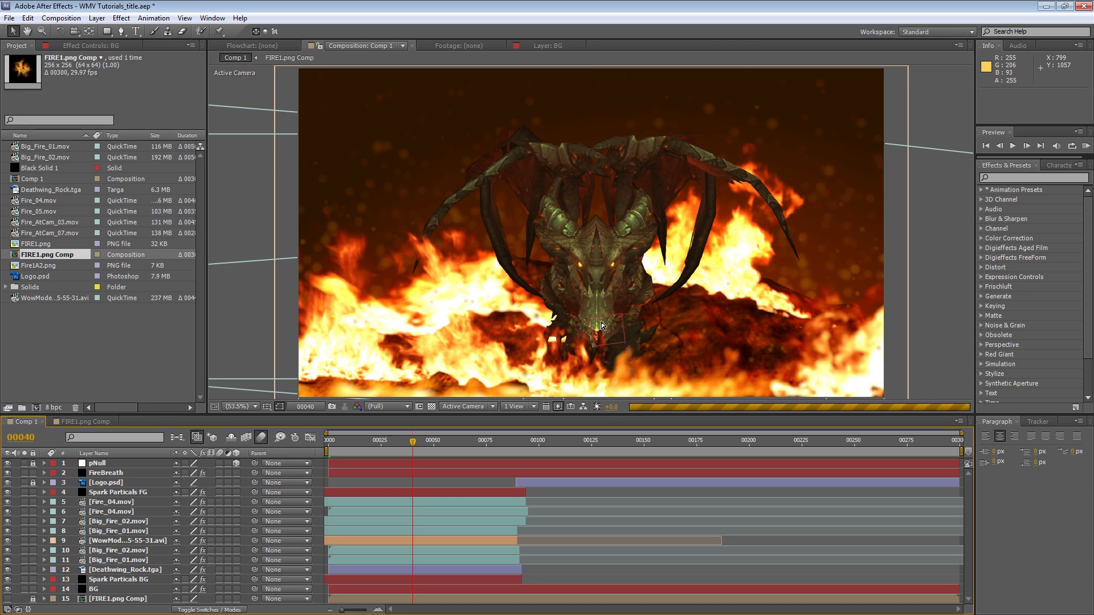
{"action": "mouse_move", "coordinate": [598, 334]}
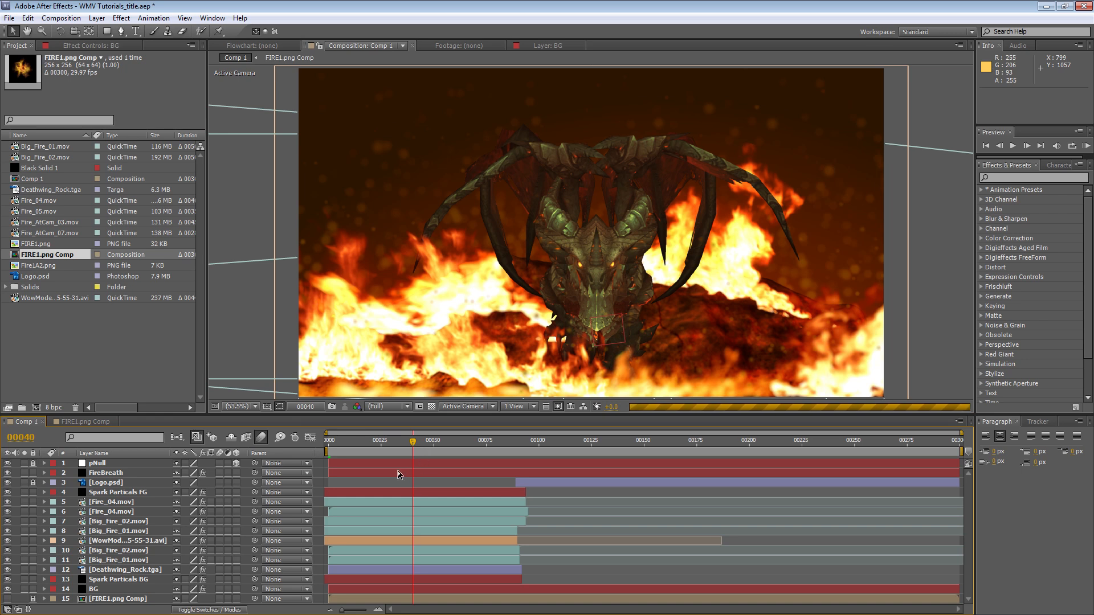
Select the FireBreath layer and show the Deathwing footage alongside the fire breath
{"action": "left_click", "coordinate": [106, 472]}
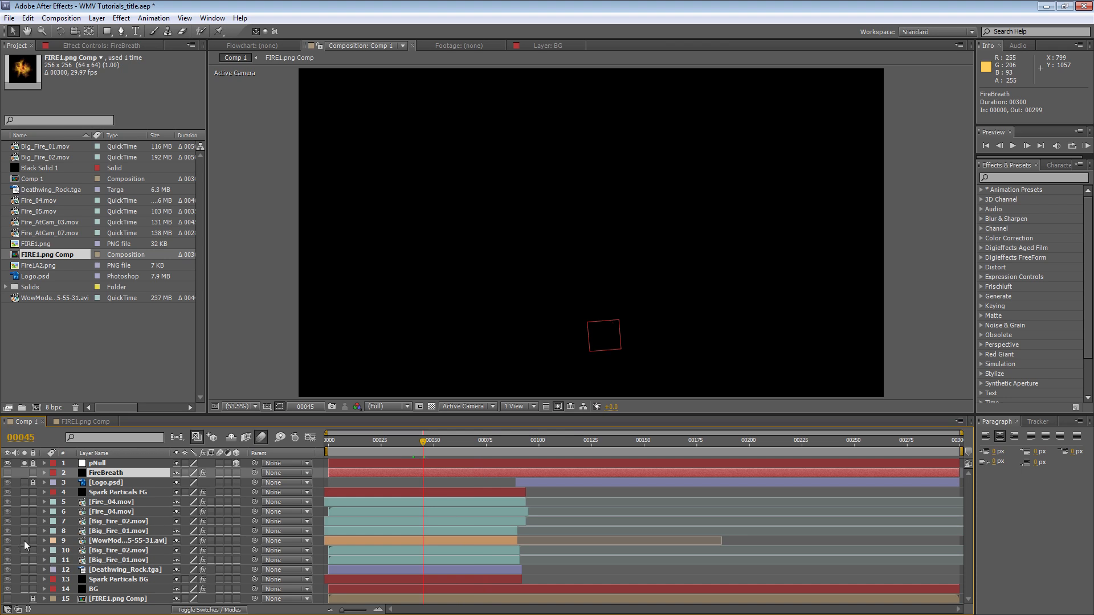
{"action": "left_click", "coordinate": [446, 440]}
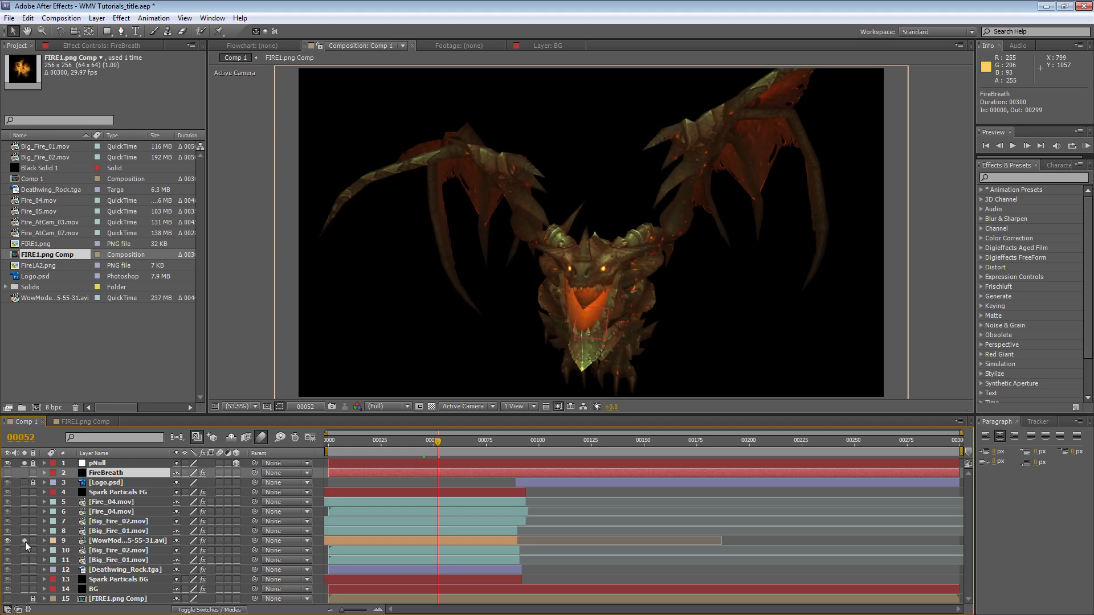
{"action": "mouse_move", "coordinate": [414, 424]}
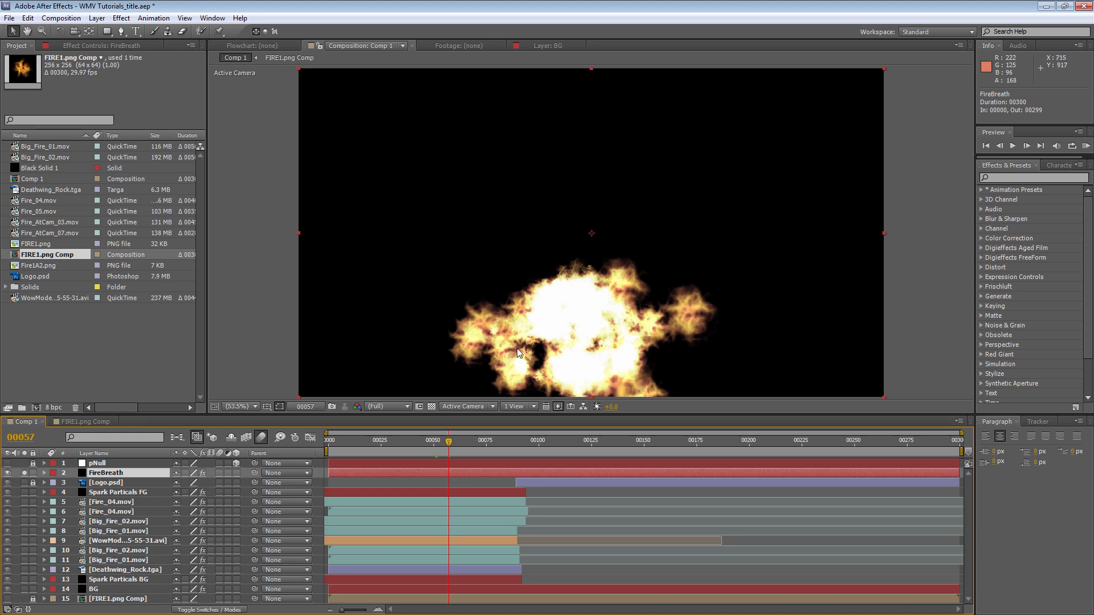
{"action": "mouse_move", "coordinate": [625, 331]}
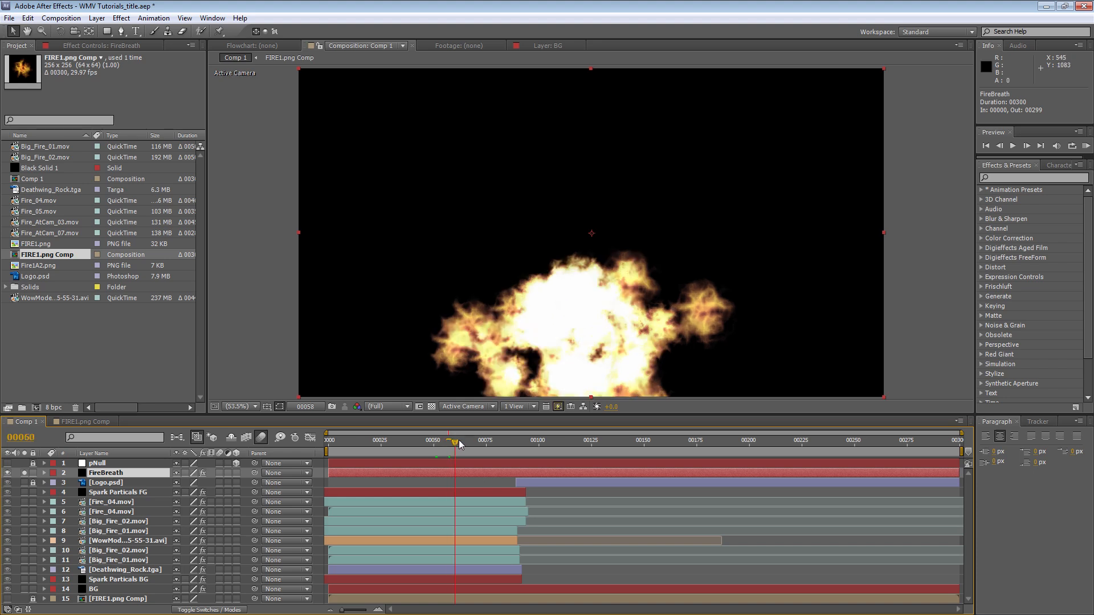
Scrub to frame 64 where the breath peaks and preview the composition at Quarter resolution
{"action": "left_click_drag", "start_coordinate": [453, 444], "coordinate": [489, 444]}
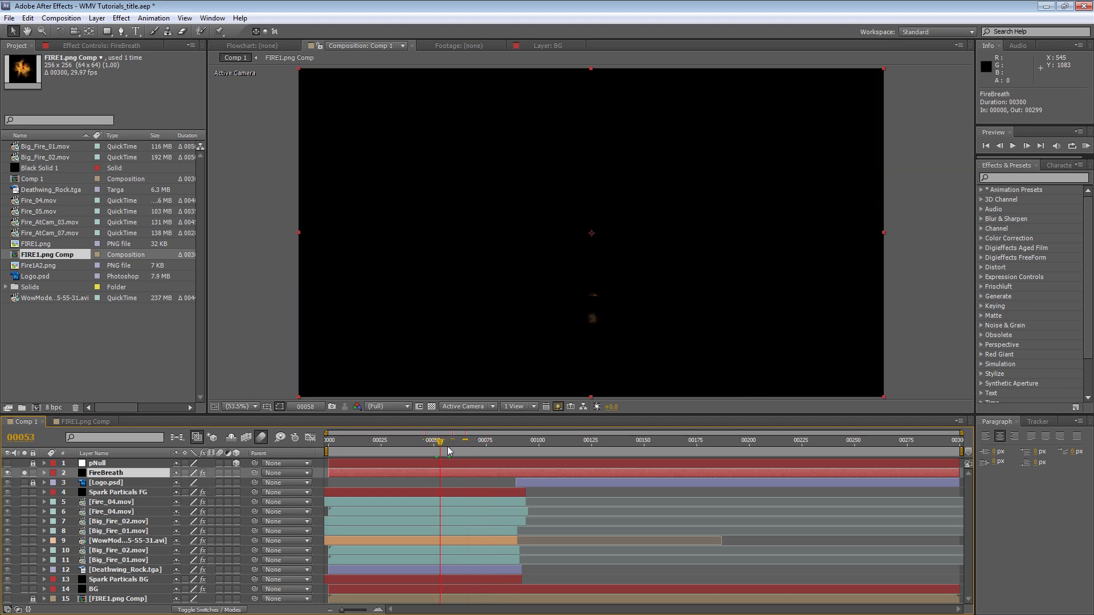
{"action": "left_click", "coordinate": [463, 440]}
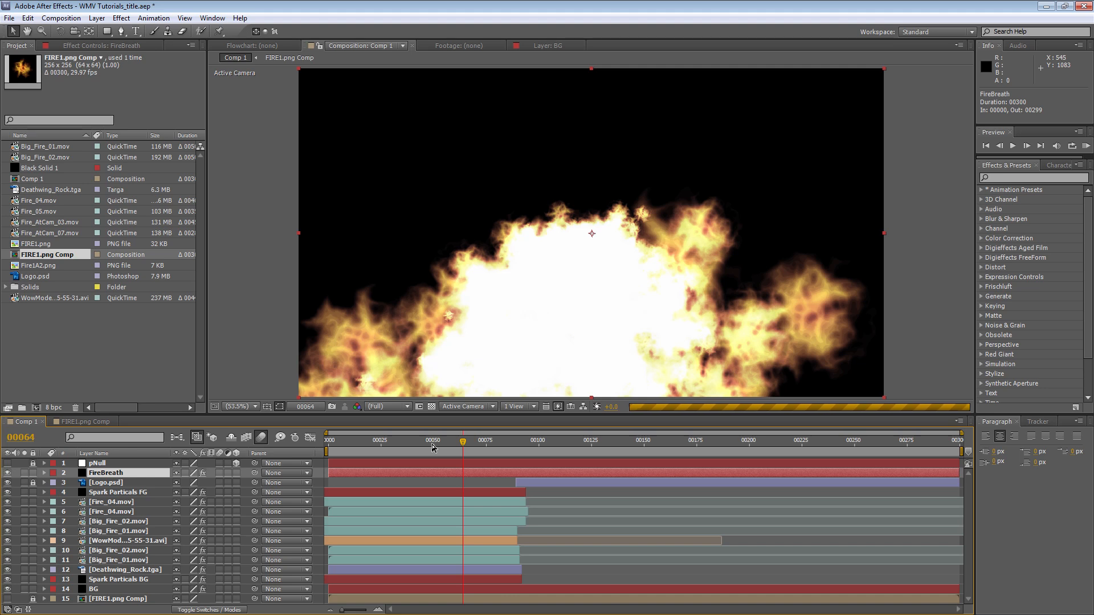
{"action": "left_click", "coordinate": [387, 406]}
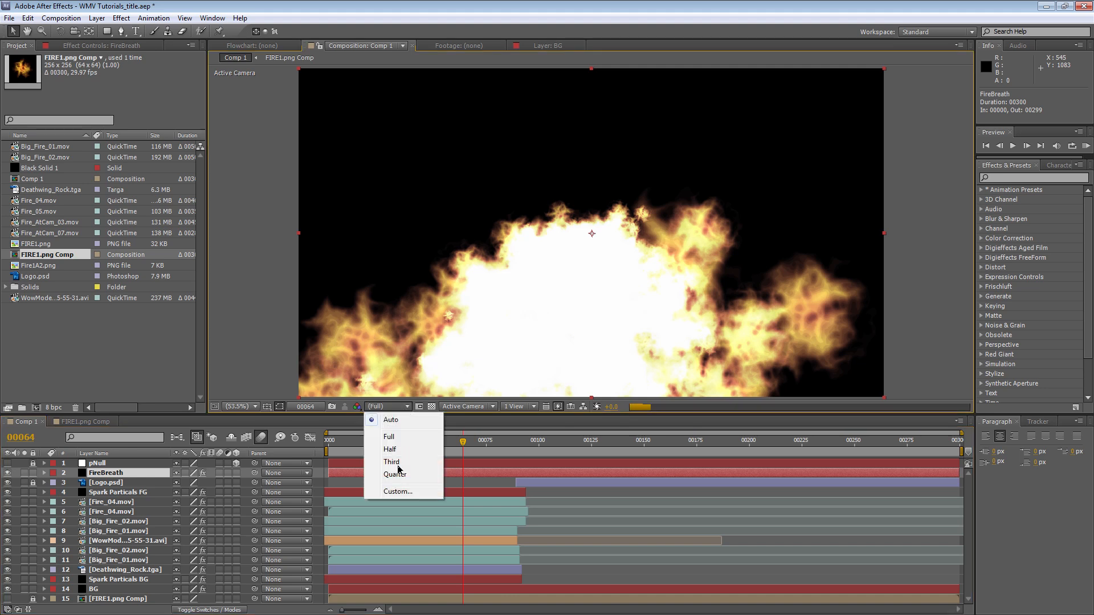
{"action": "mouse_move", "coordinate": [395, 474]}
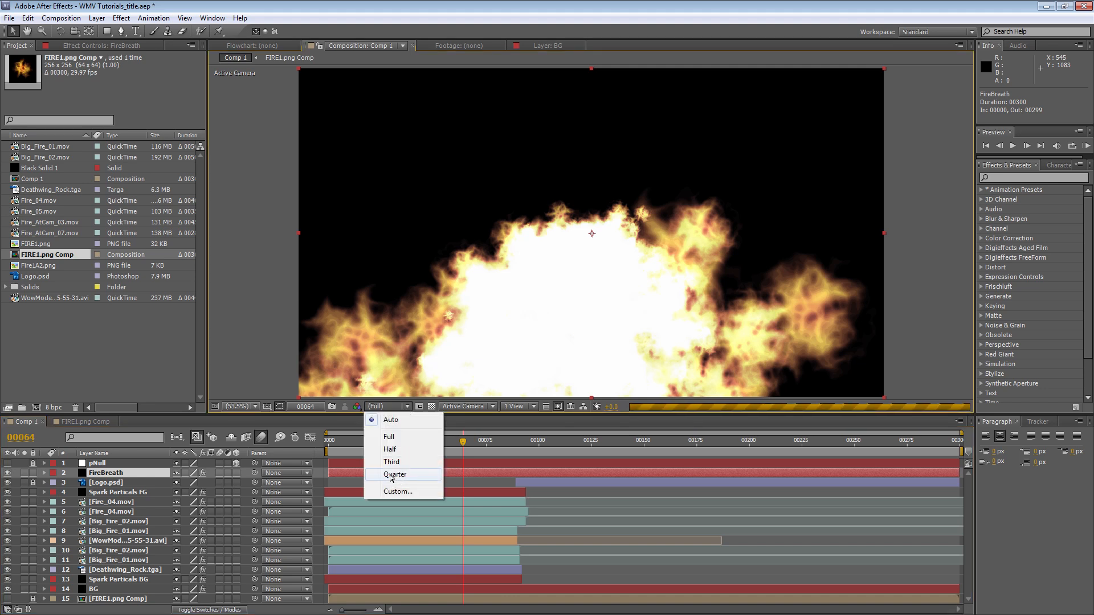
{"action": "left_click", "coordinate": [394, 474]}
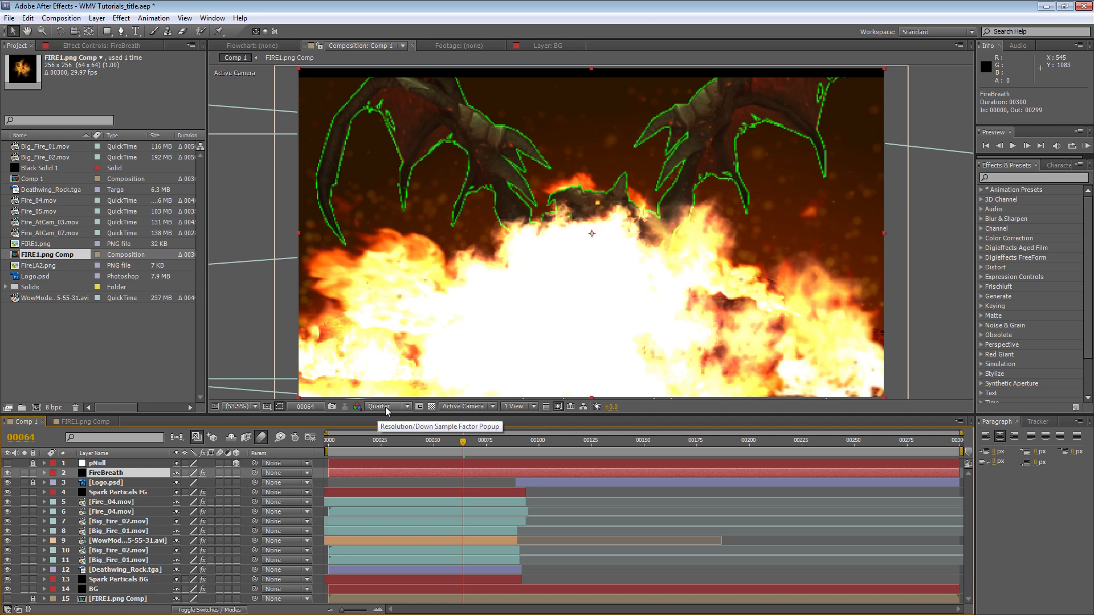
{"action": "left_click", "coordinate": [386, 405]}
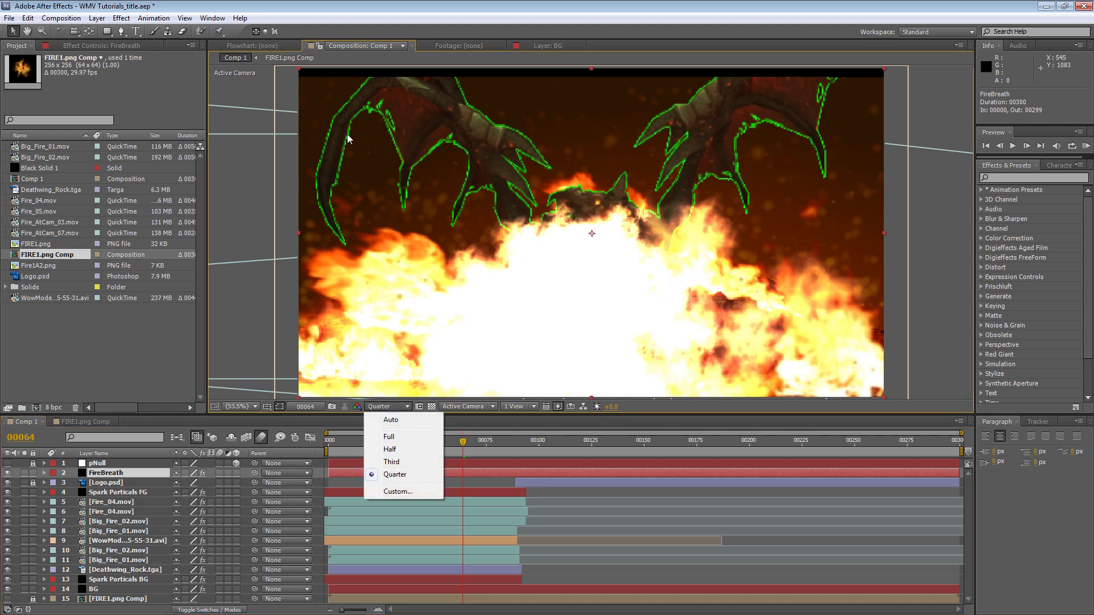